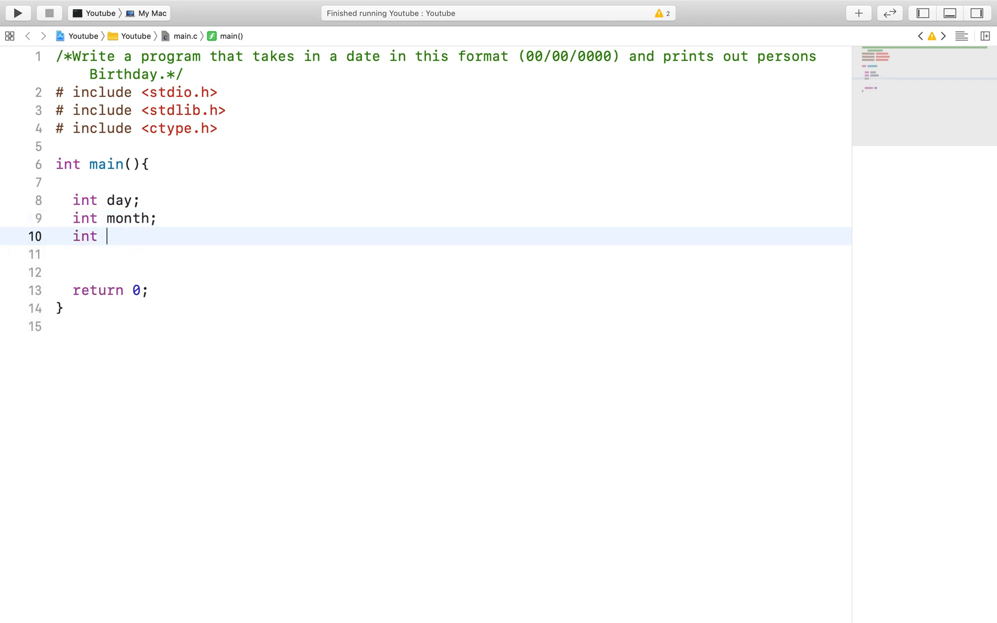
Step: Declare the year variable and start a new line below the declarations
{"action": "type", "text": "year;"}
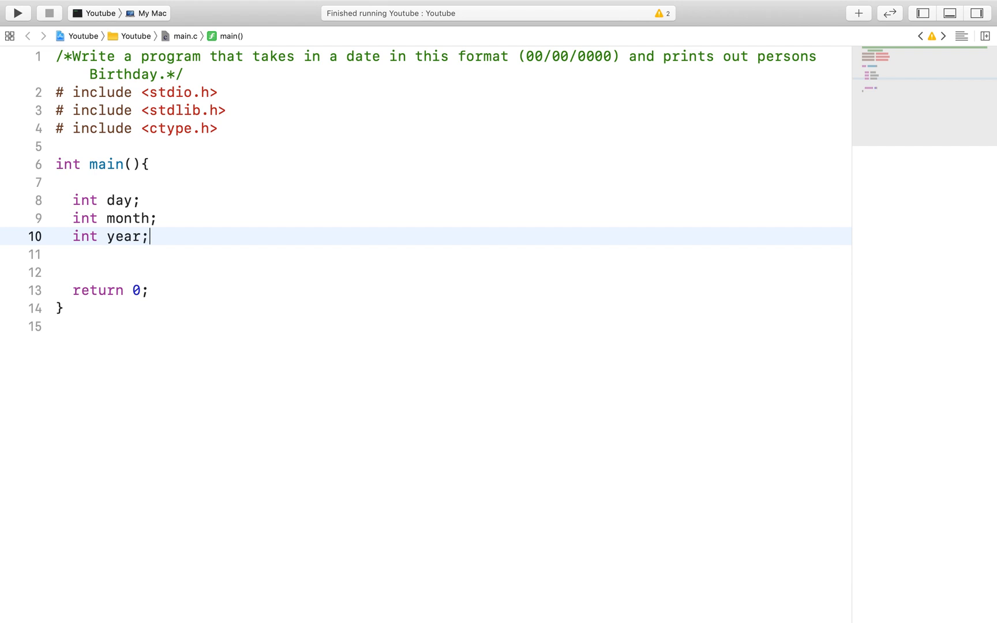
{"action": "key", "text": "enter"}
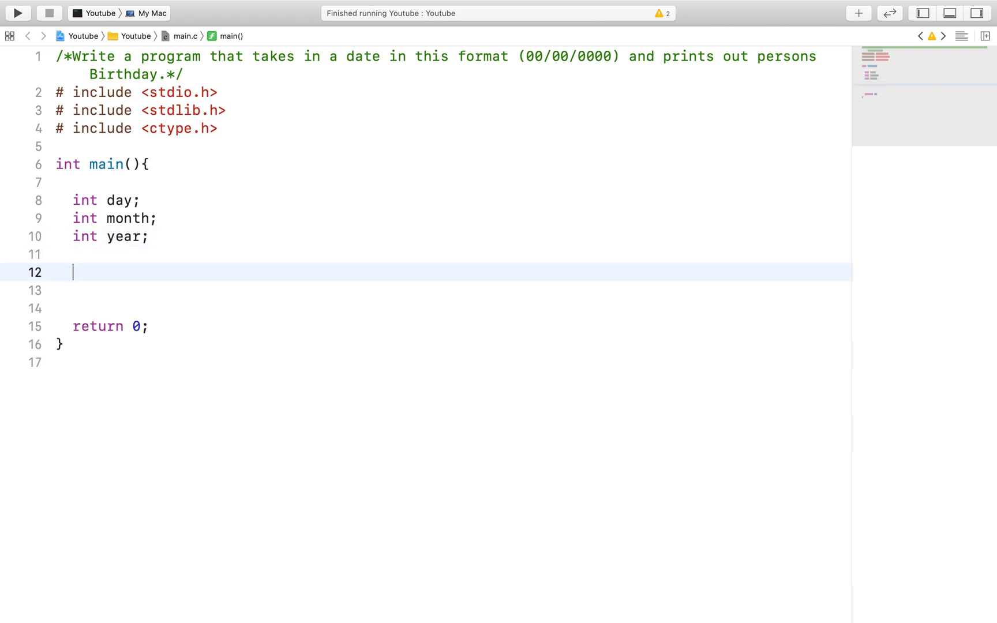
Step: Write printf prompting "Please enter your birthday in this format: XX/XX/XXX\n" and begin the scanf call
{"action": "type", "text": "printf(\"Plea"}
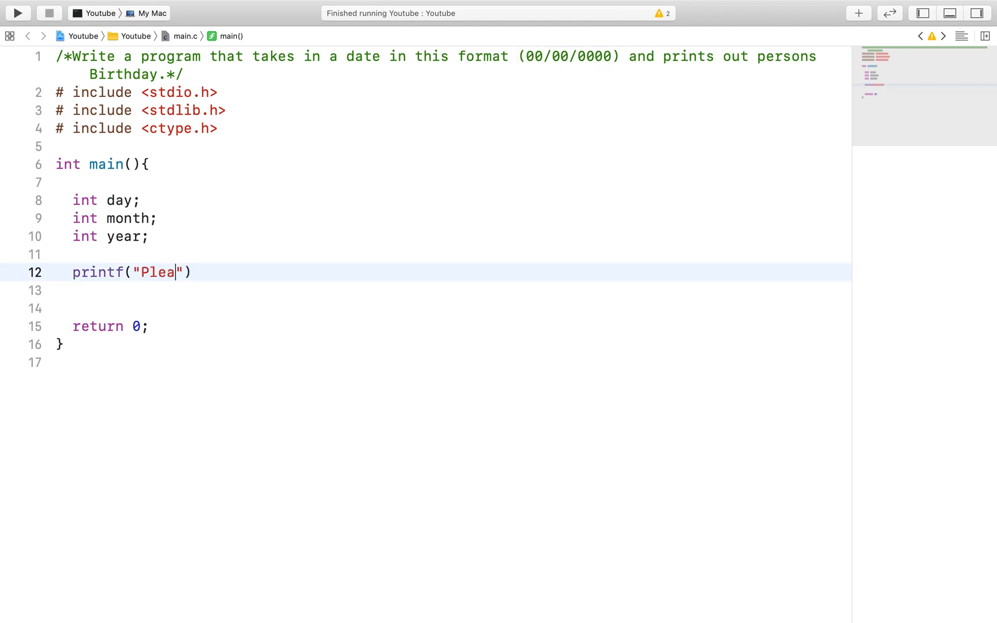
{"action": "type", "text": "se enter"}
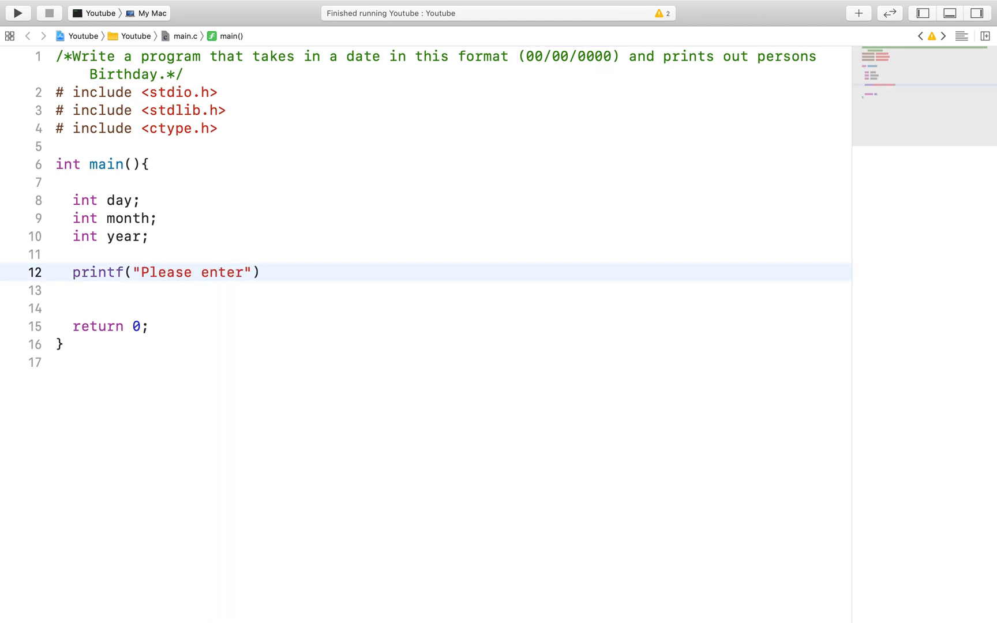
{"action": "type", "text": "your bi"}
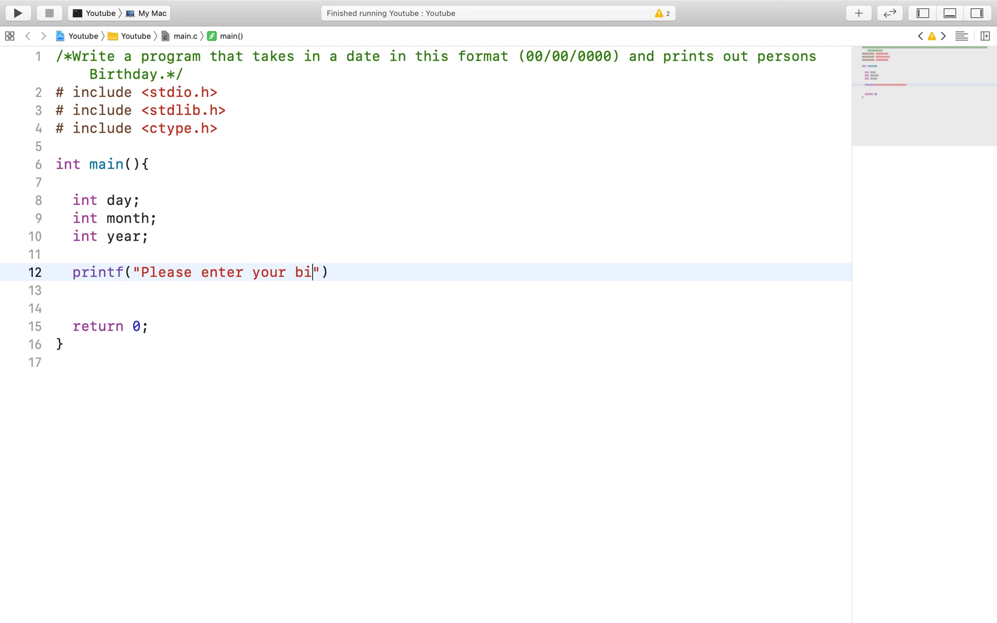
{"action": "type", "text": "rthday"}
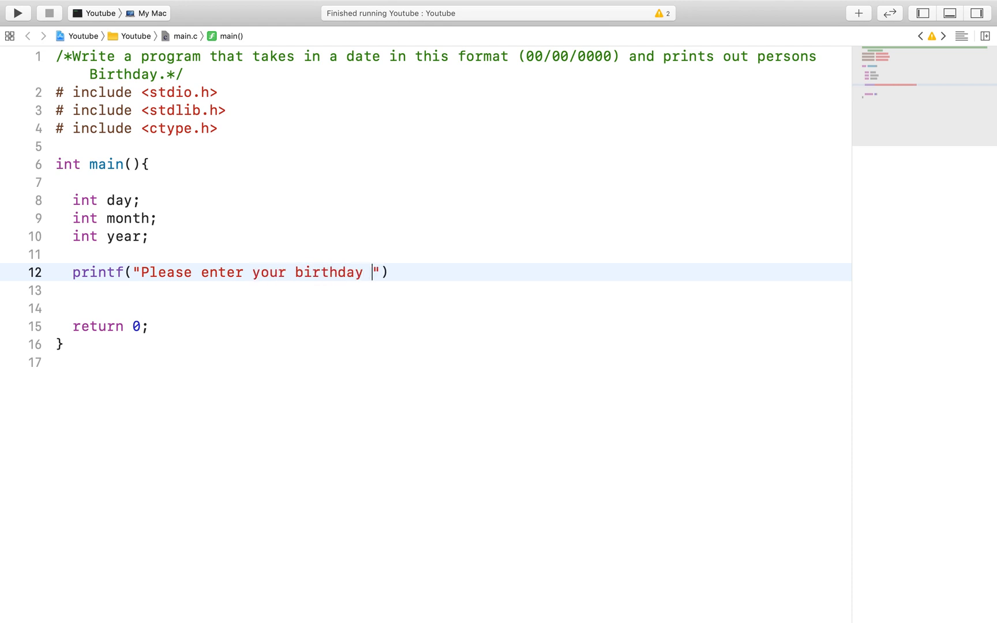
{"action": "type", "text": "in this"}
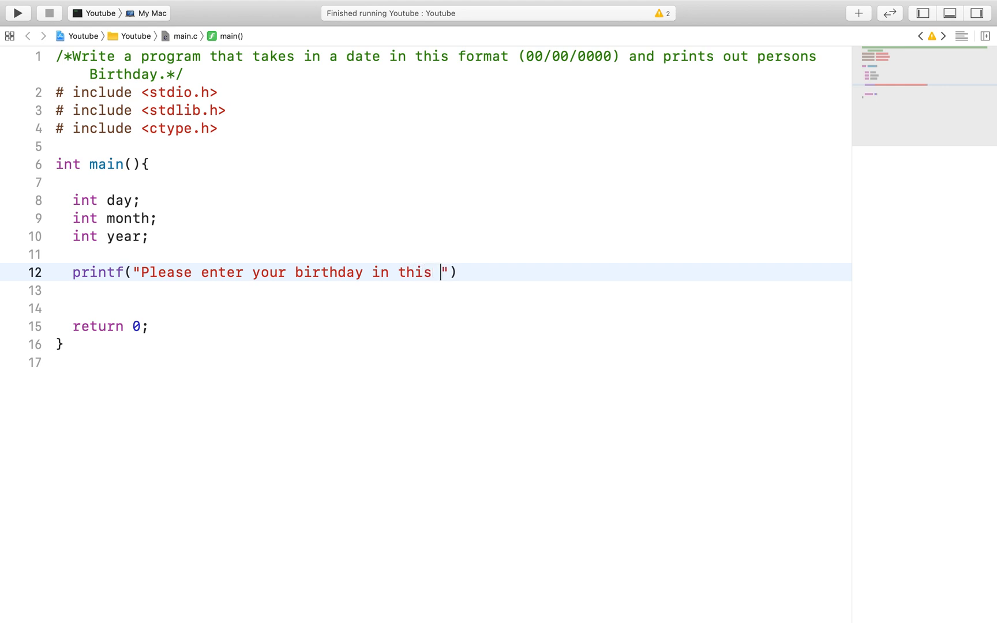
{"action": "type", "text": "form"}
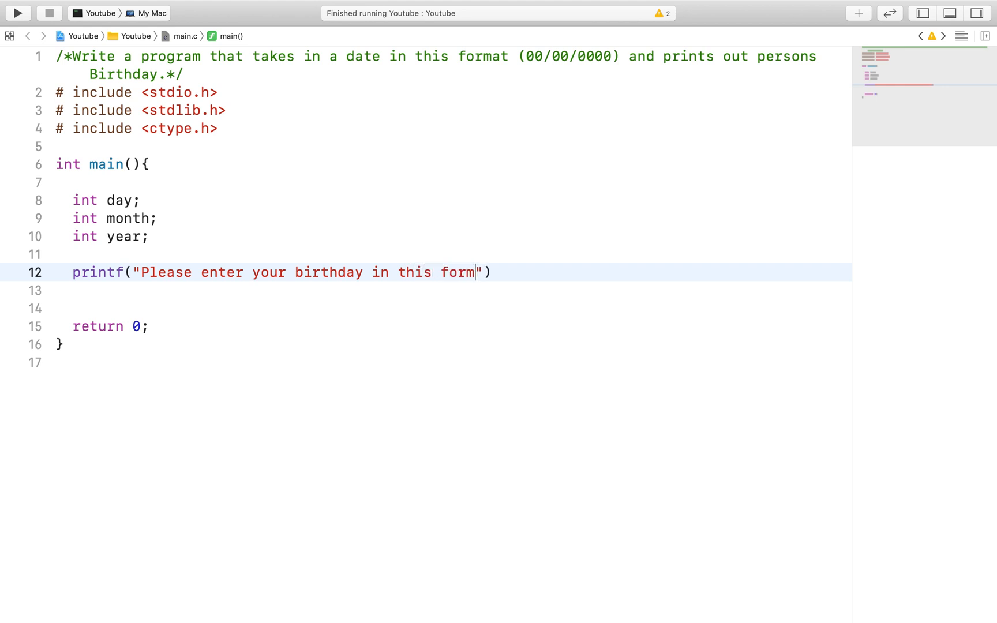
{"action": "type", "text": "at:"}
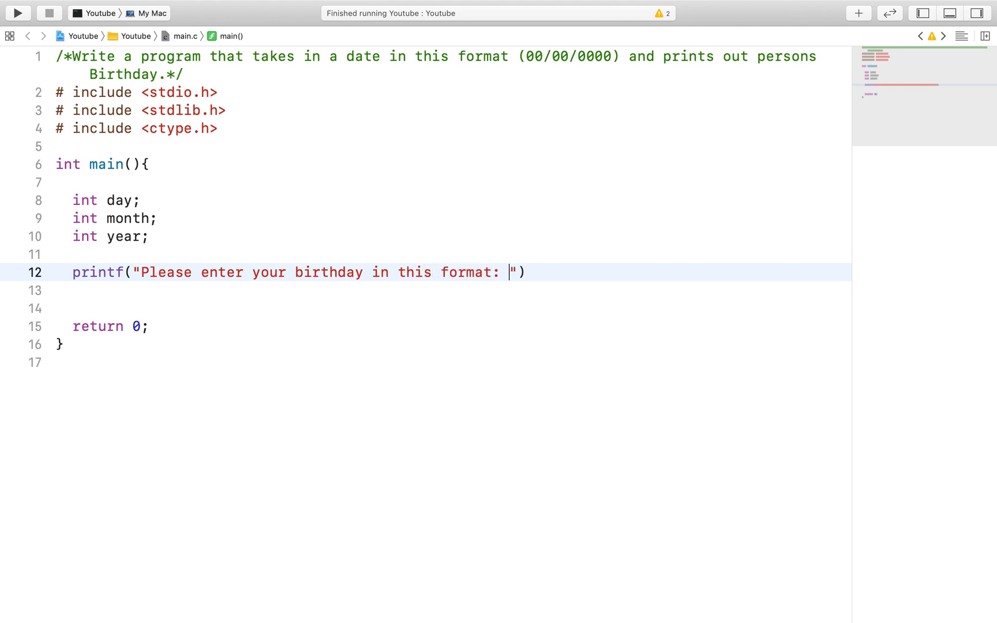
{"action": "type", "text": "XX/"}
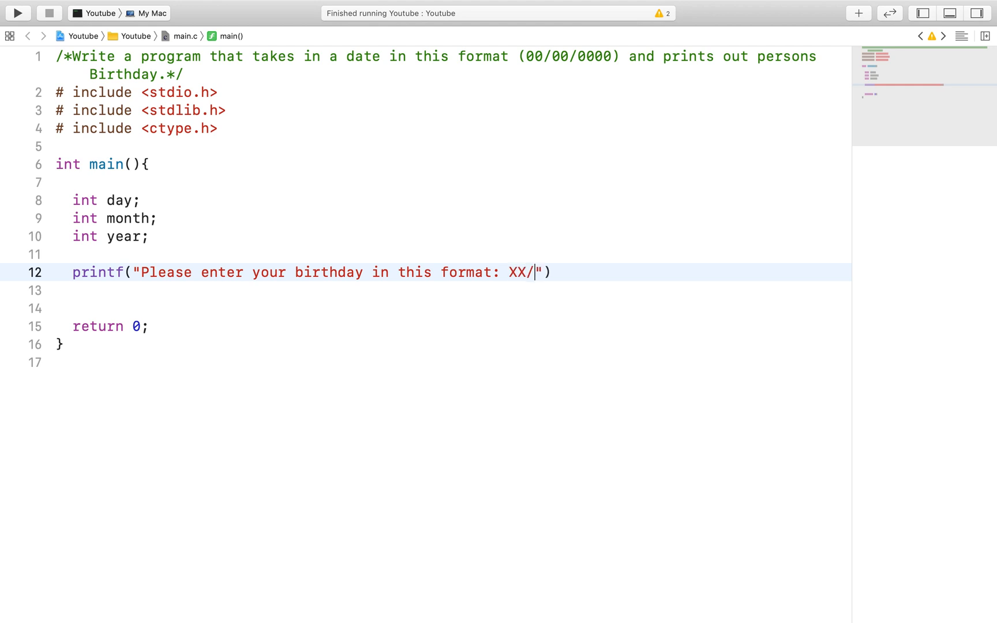
{"action": "type", "text": "XX"}
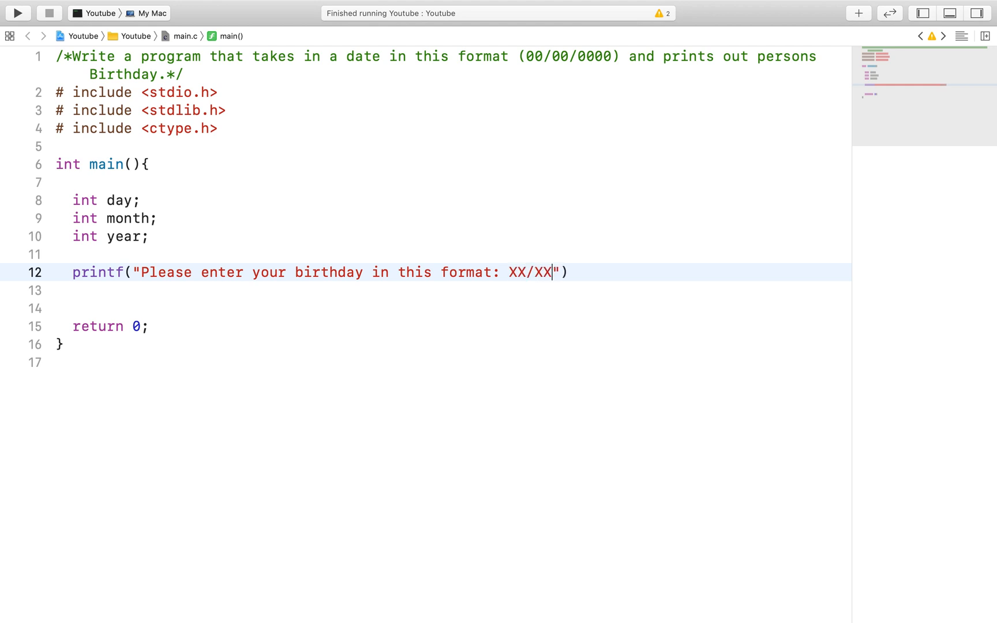
{"action": "type", "text": "/XXX"}
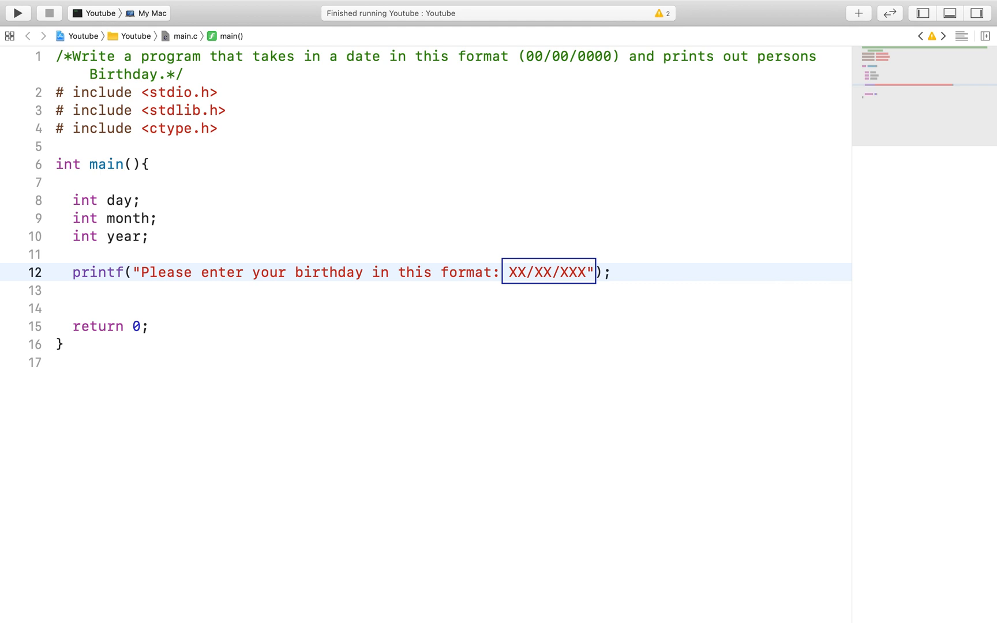
{"action": "type", "text": "\\n"}
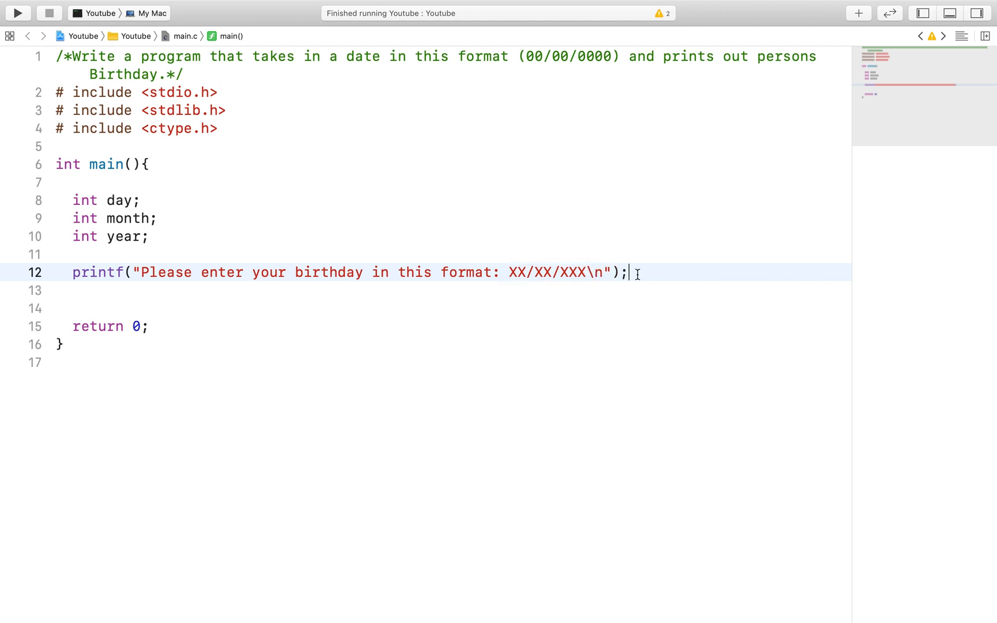
{"action": "type", "text": "scanf(\""}
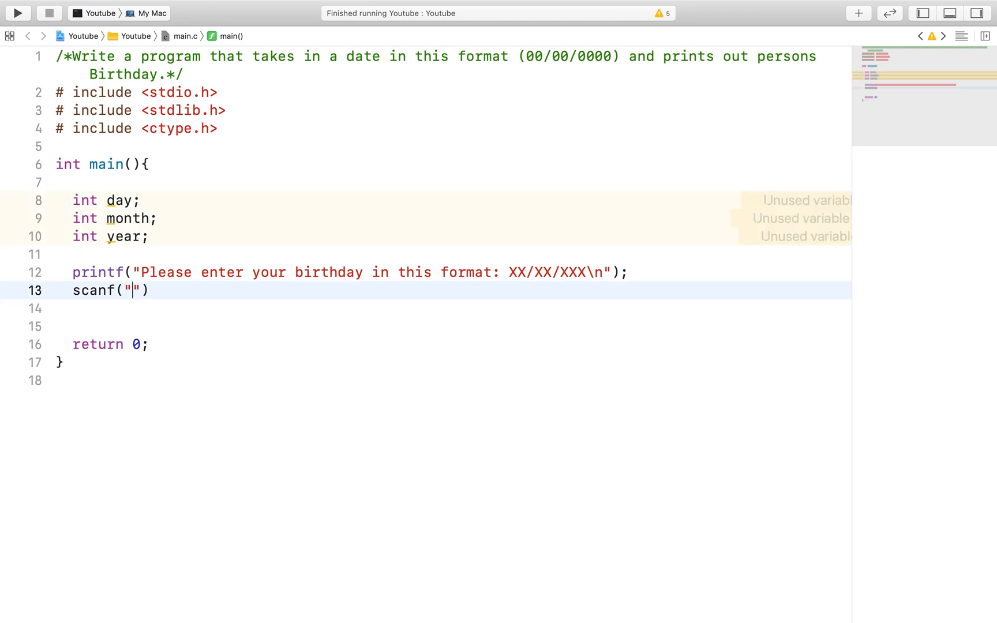
Step: Give scanf the format string "%d/%d/%d"
{"action": "type", "text": "%d"}
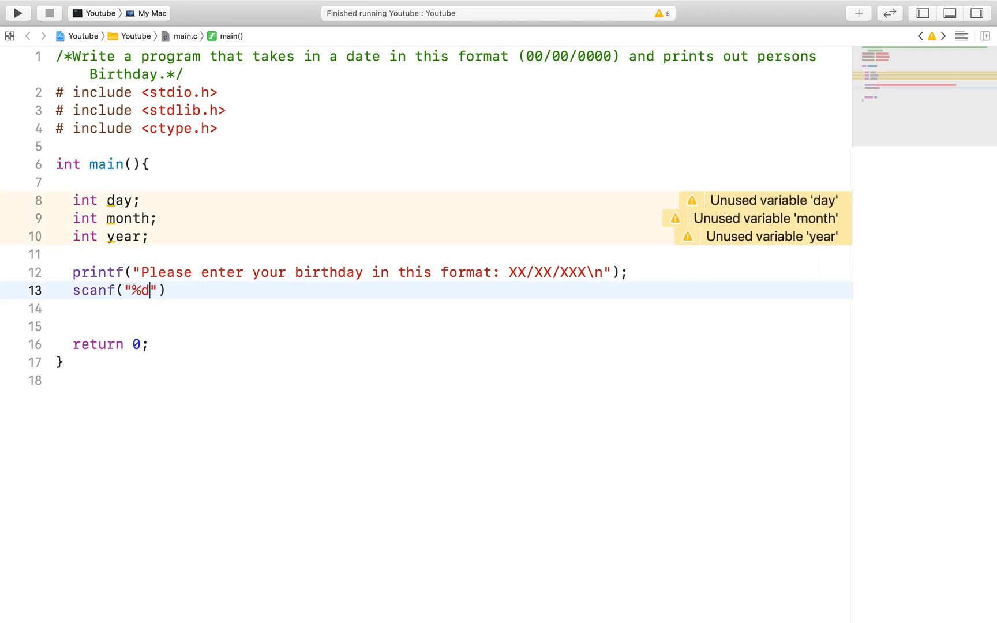
{"action": "type", "text": "/%"}
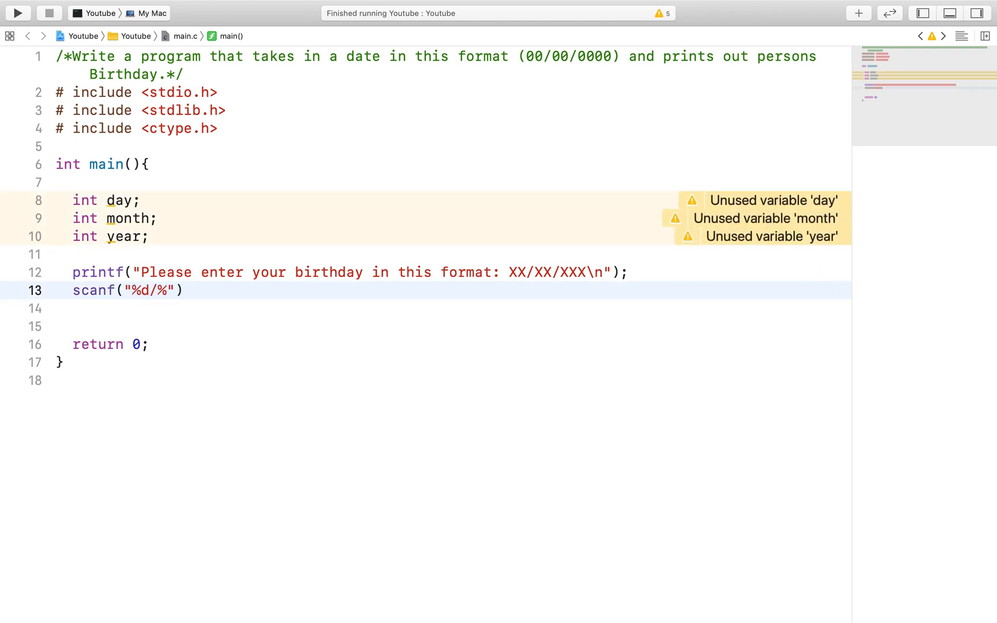
{"action": "type", "text": "%d/"}
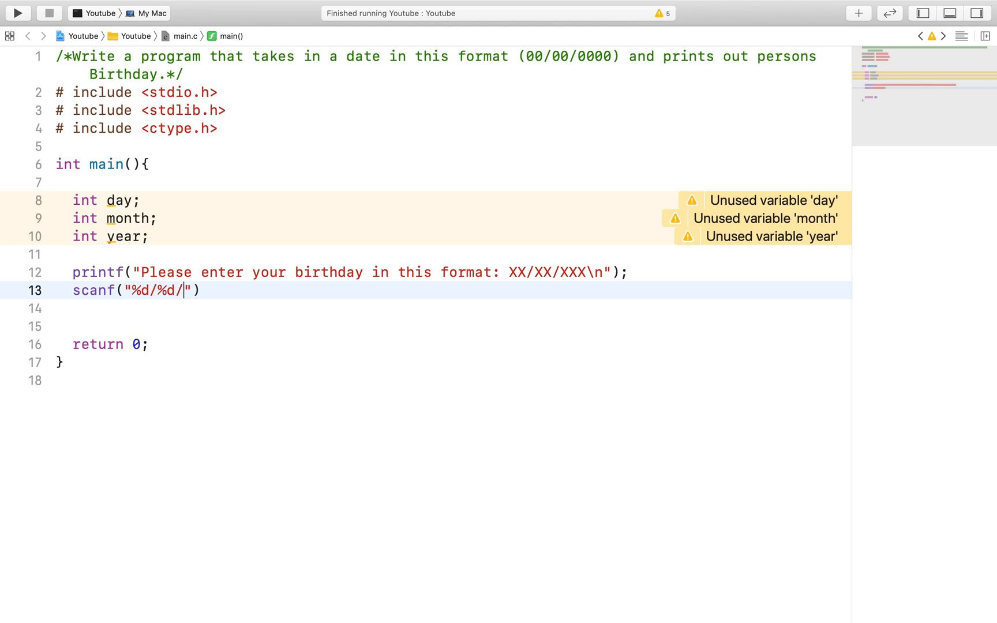
{"action": "type", "text": "d\","}
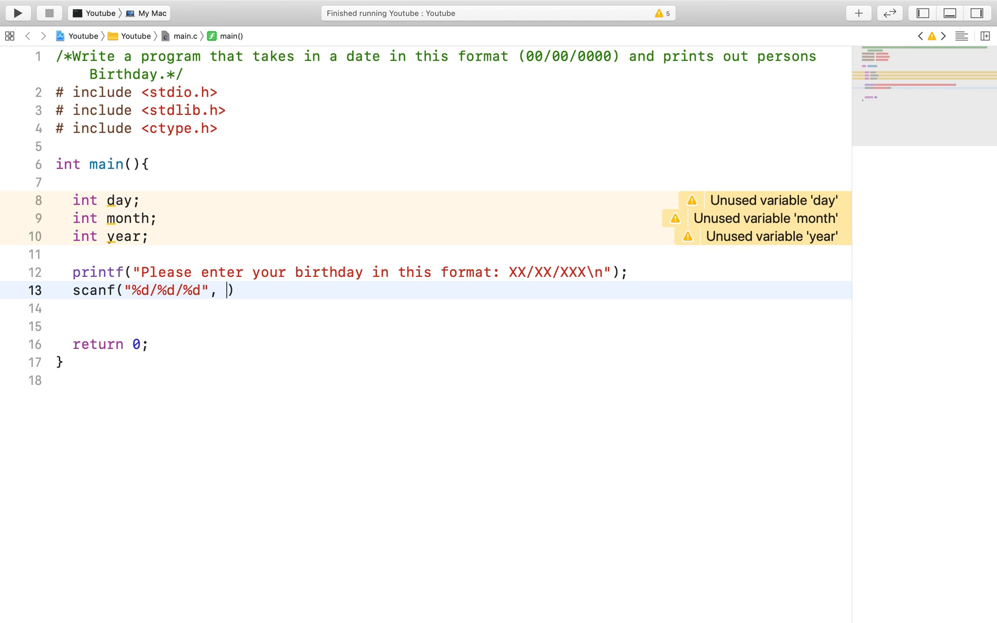
Step: Pass &month, &day and &year as scanf's arguments and end the statement
{"action": "type", "text": "&"}
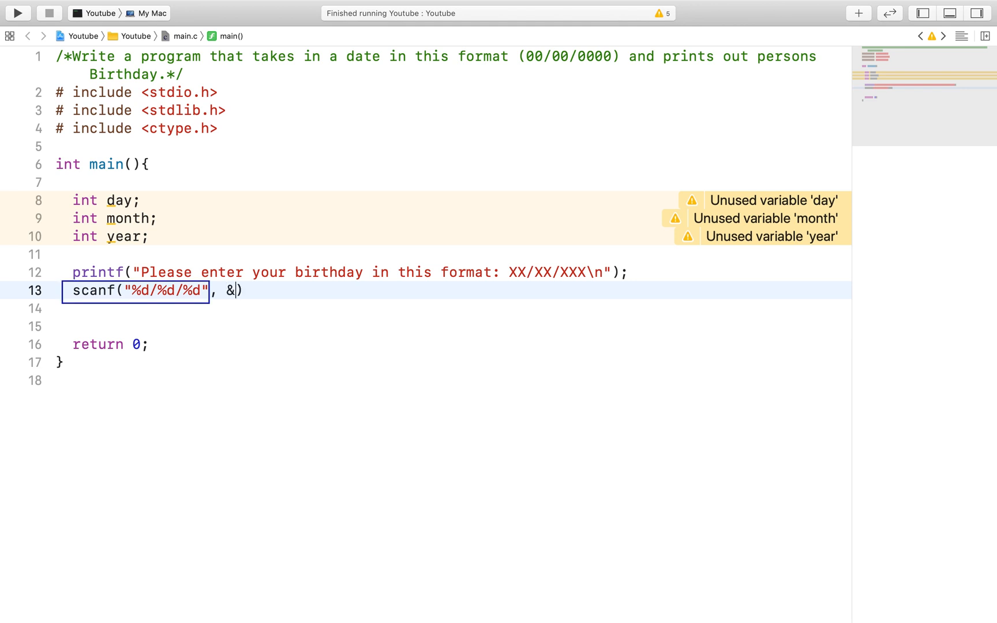
{"action": "type", "text": "month,"}
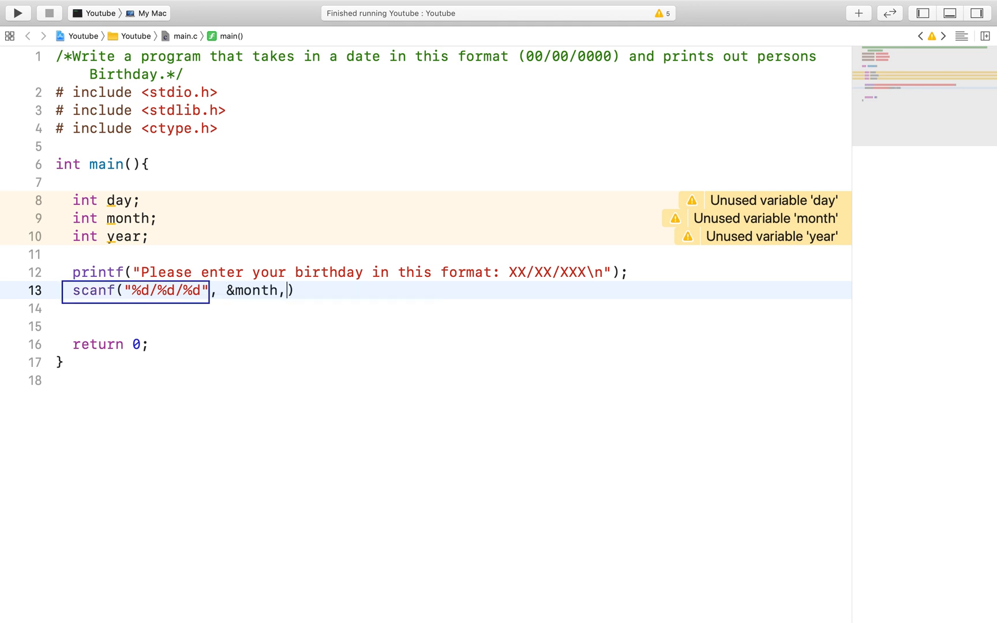
{"action": "type", "text": "&day"}
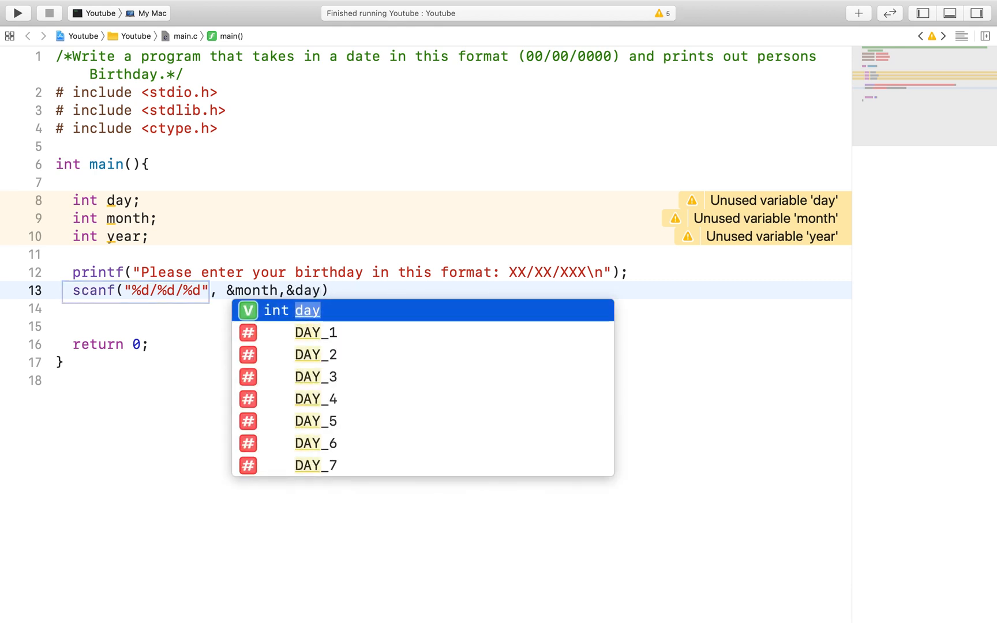
{"action": "type", "text": "&"}
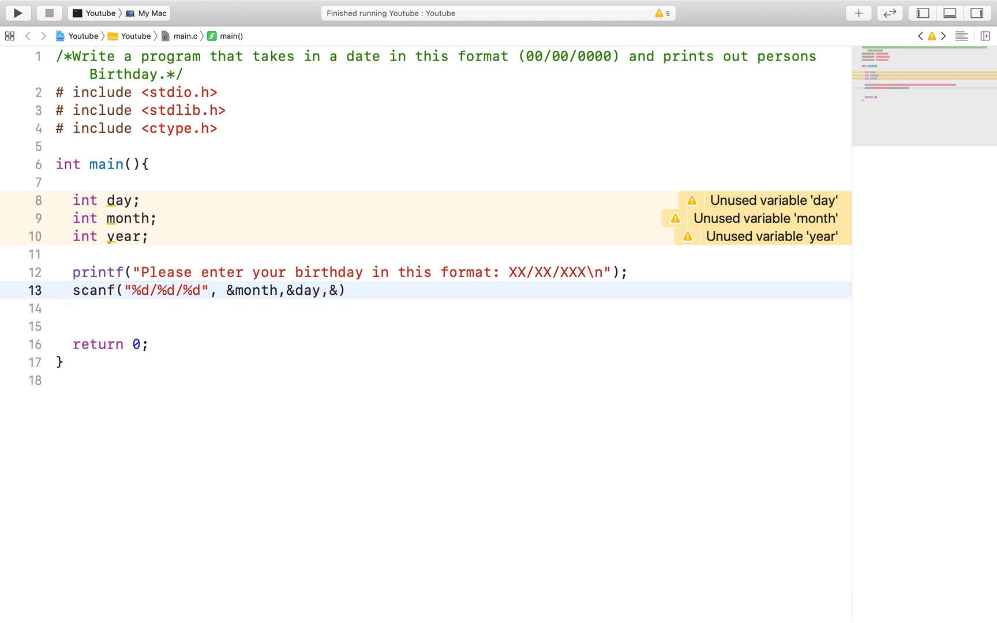
{"action": "type", "text": "year)"}
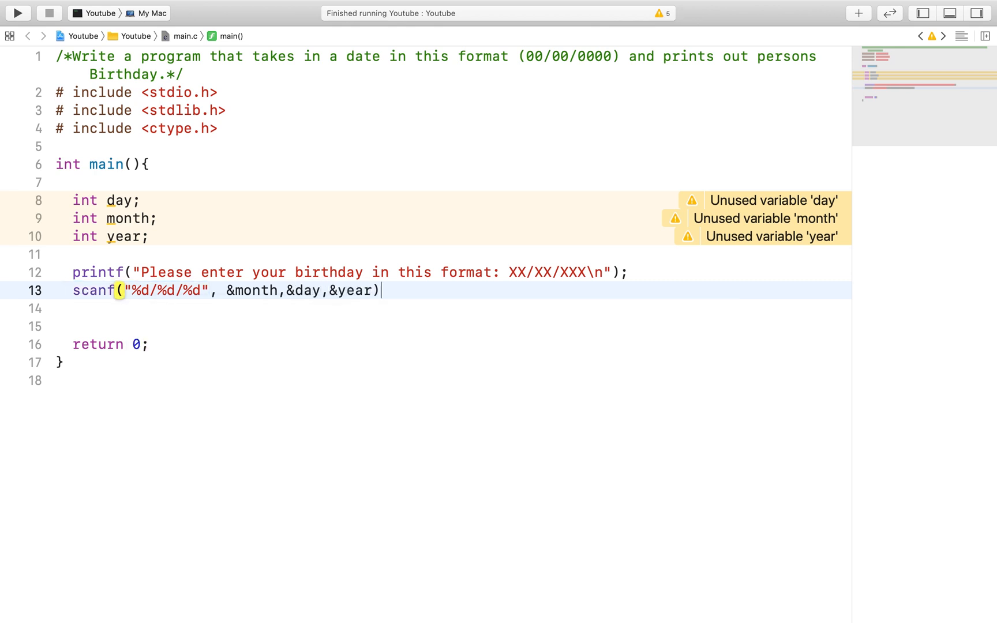
{"action": "type", "text": ";"}
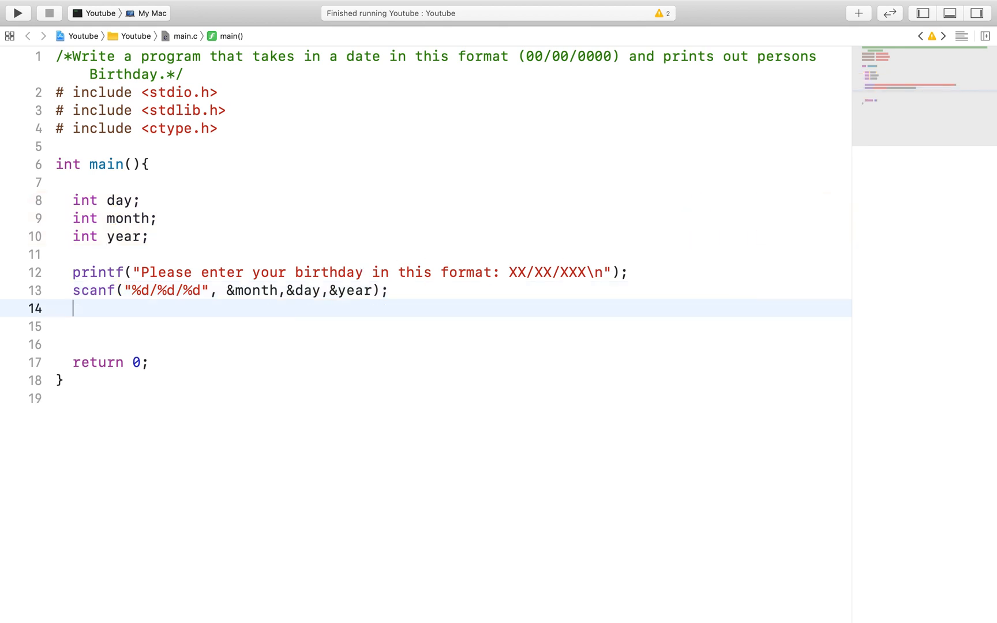
Step: Add the line int age = 2020 - year; below the scanf call
{"action": "key", "text": "enter"}
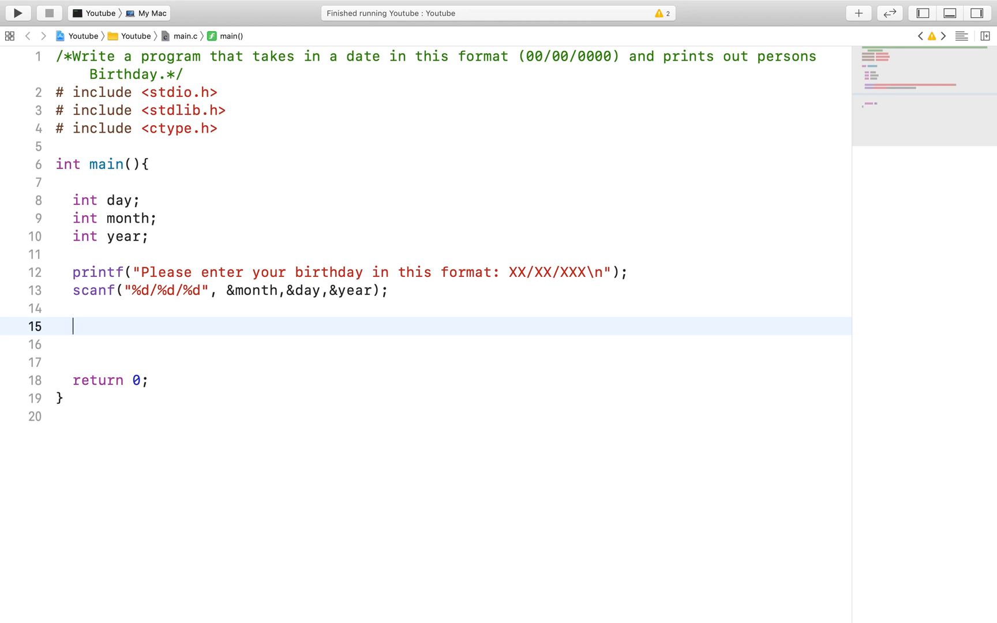
{"action": "type", "text": "int"}
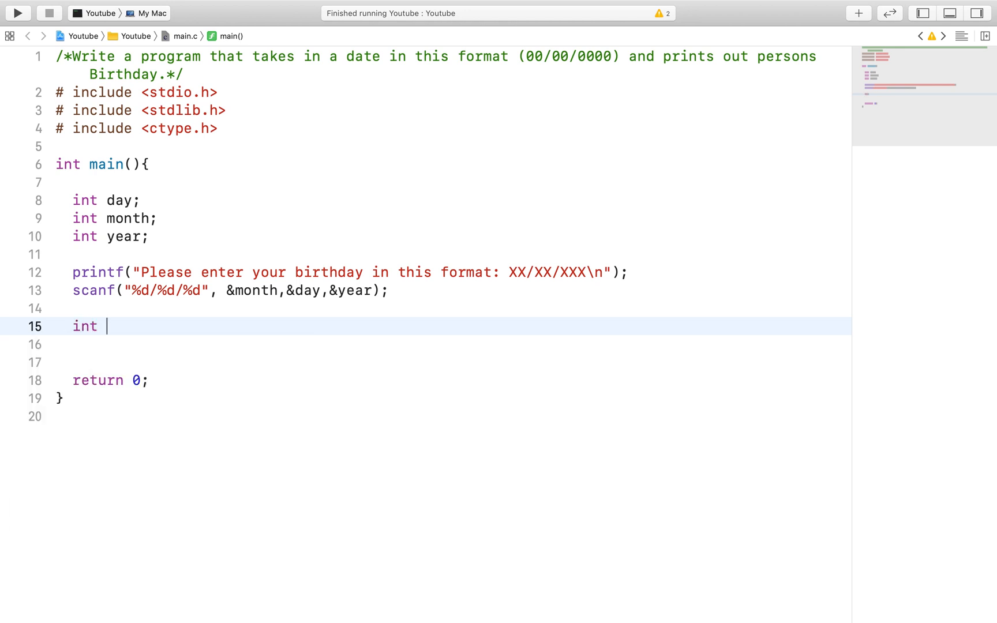
{"action": "type", "text": "age ="}
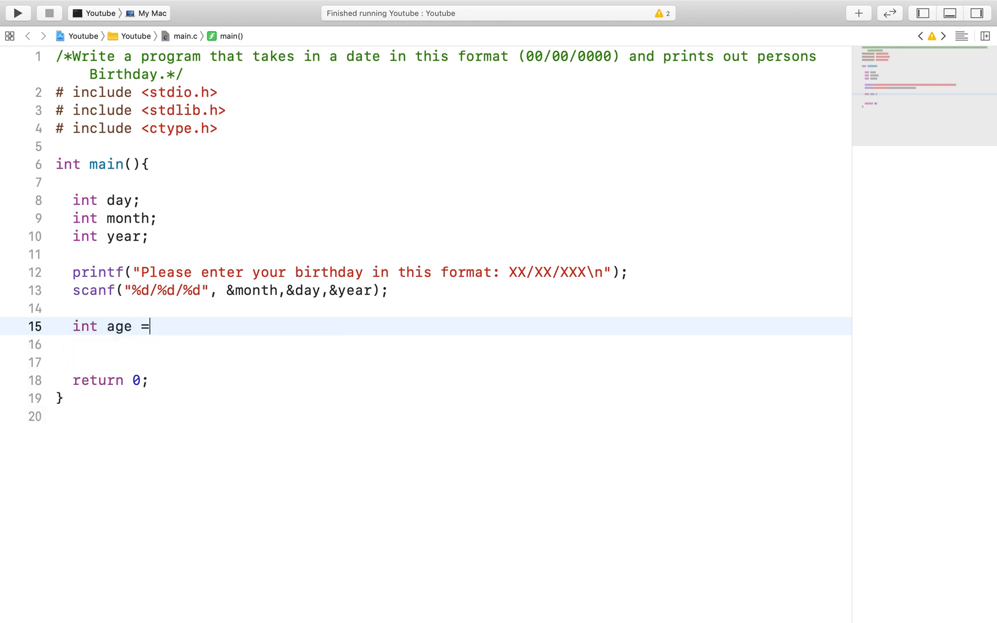
{"action": "type", "text": "2"}
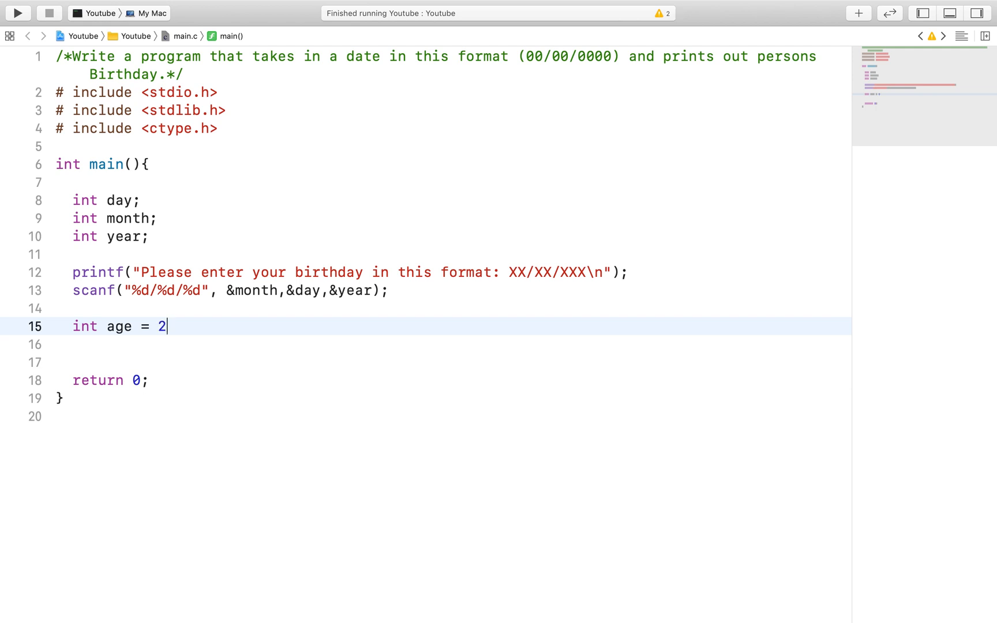
{"action": "type", "text": "020 -"}
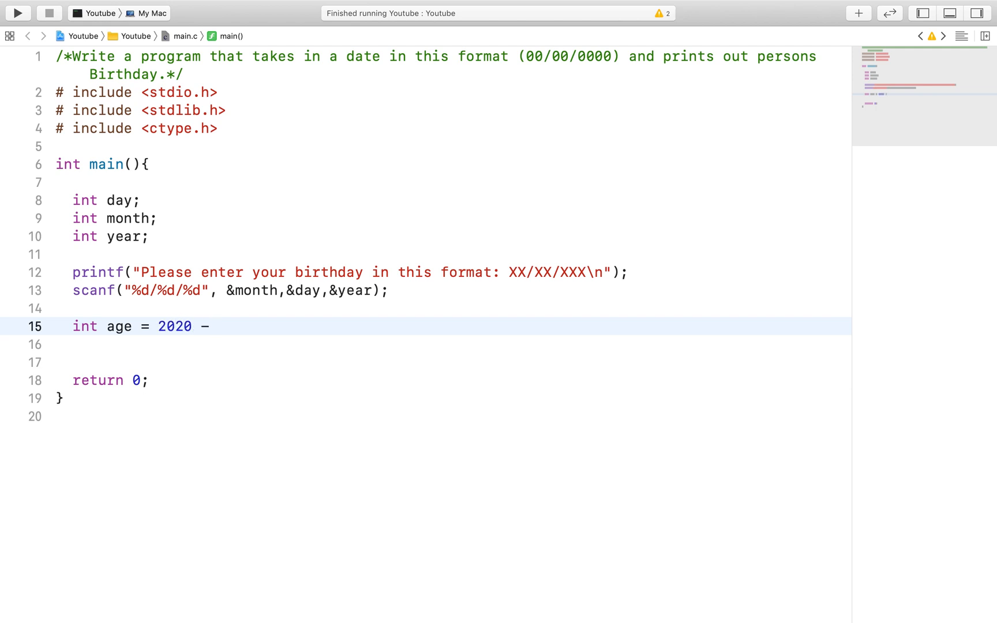
{"action": "type", "text": "year;"}
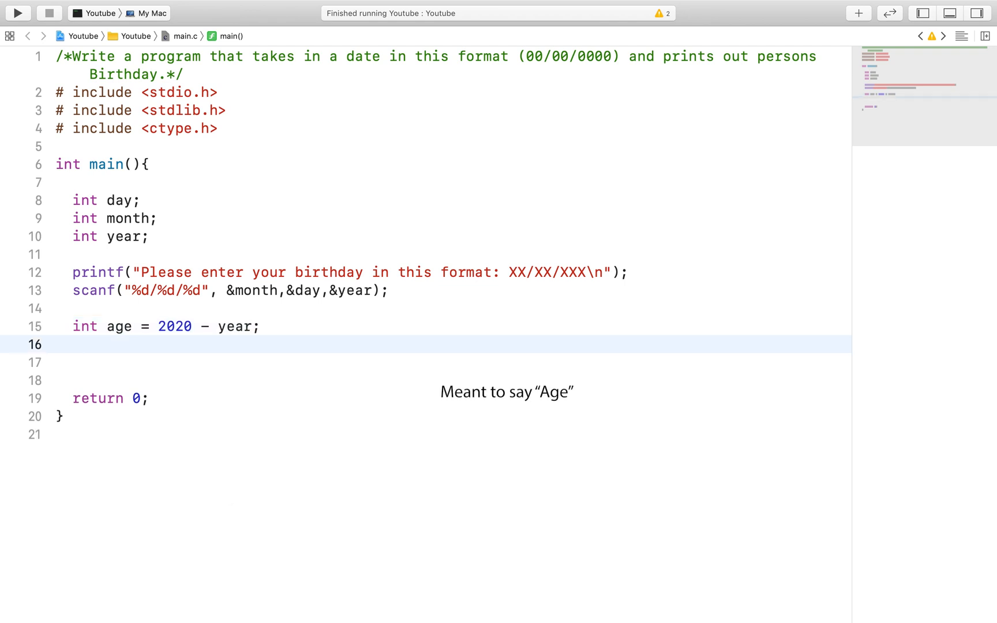
{"action": "type", "text": "i"}
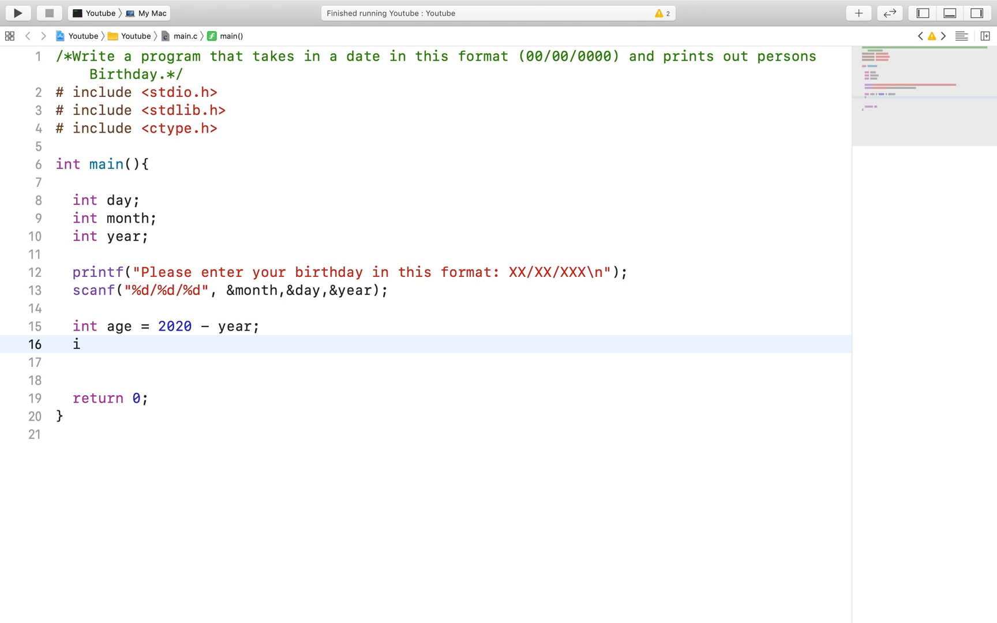
Step: Write if (month > 3) { age--; } to lower age for months after March
{"action": "type", "text": "f (month)"}
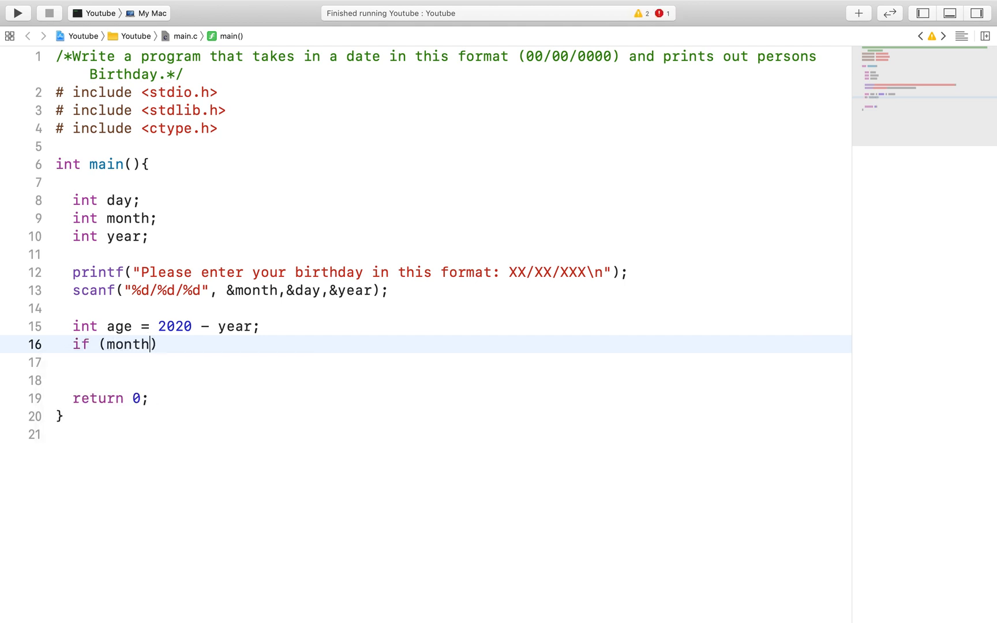
{"action": "type", "text": ">"}
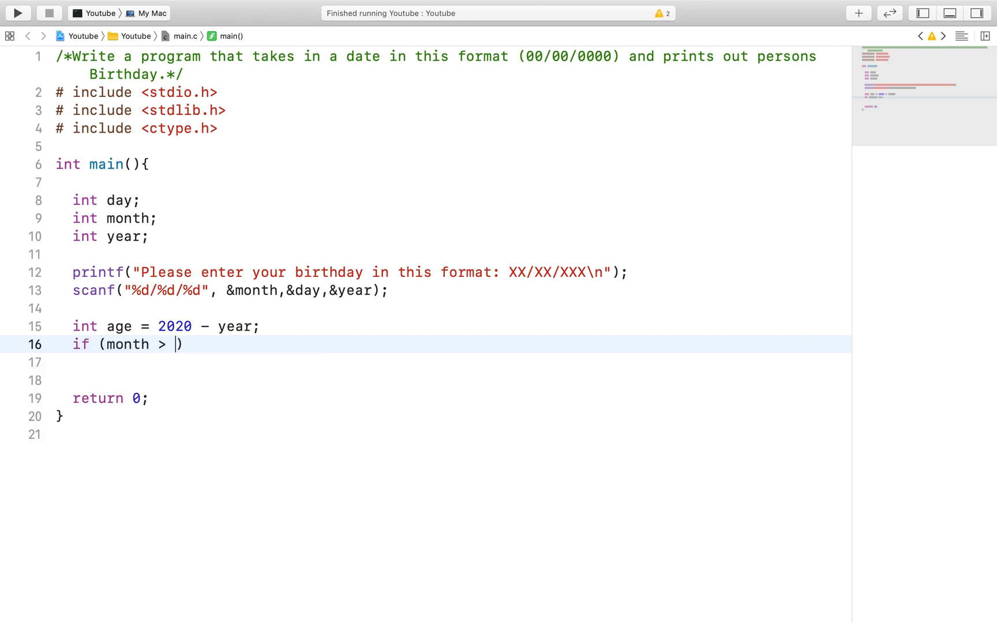
{"action": "type", "text": "3){"}
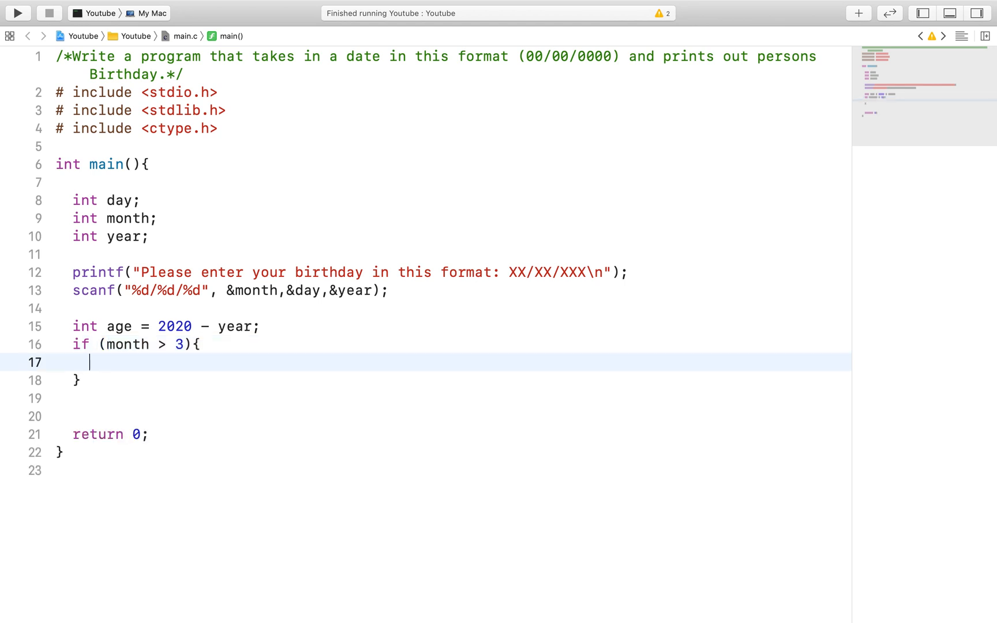
{"action": "type", "text": "age-"}
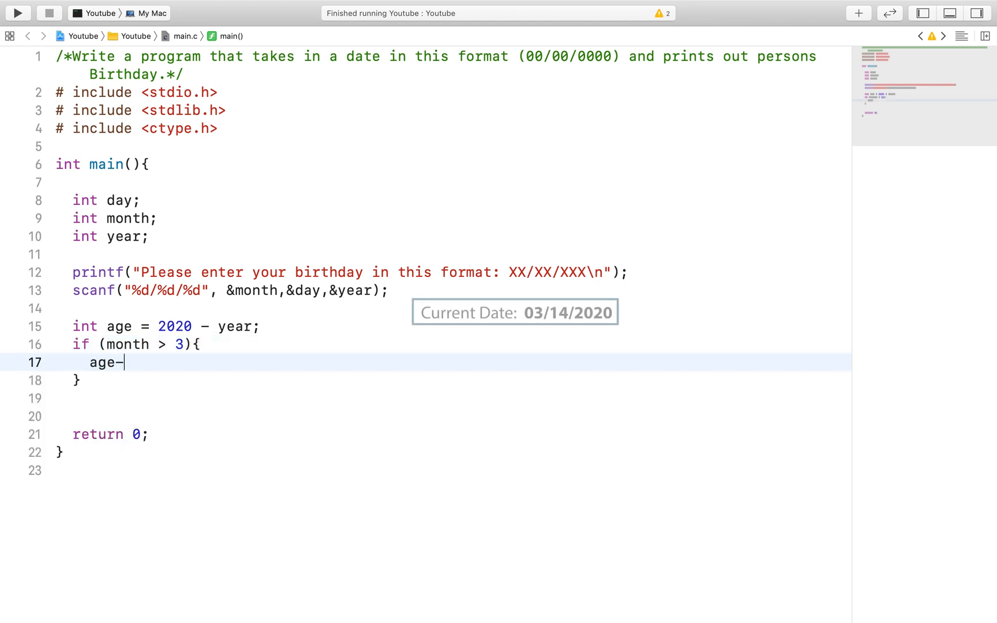
{"action": "type", "text": "-;"}
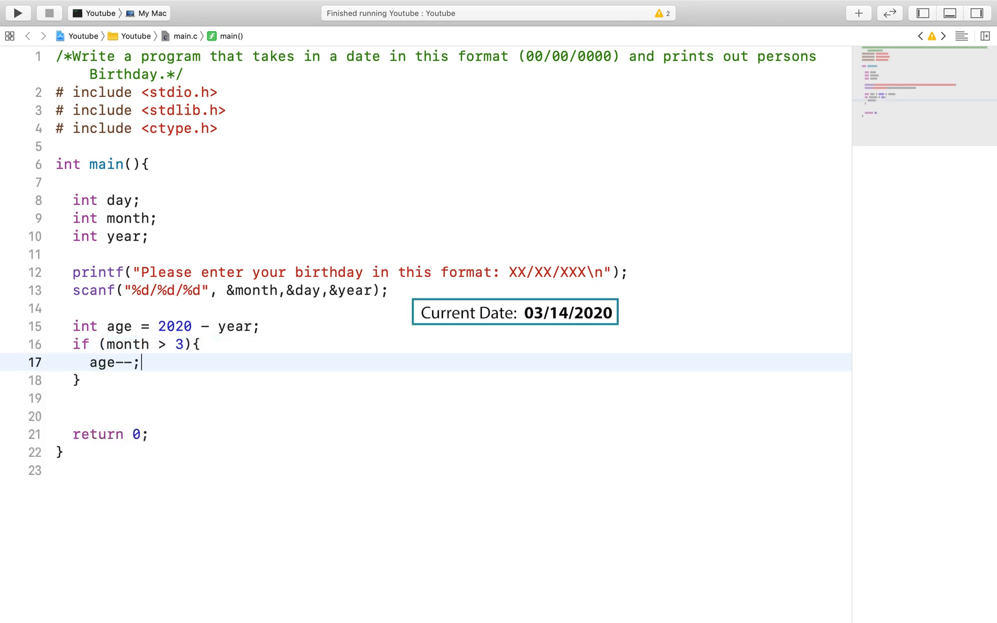
Step: Add else if (month == 3) with a nested if (day > 14) decrementing age
{"action": "type", "text": "else"}
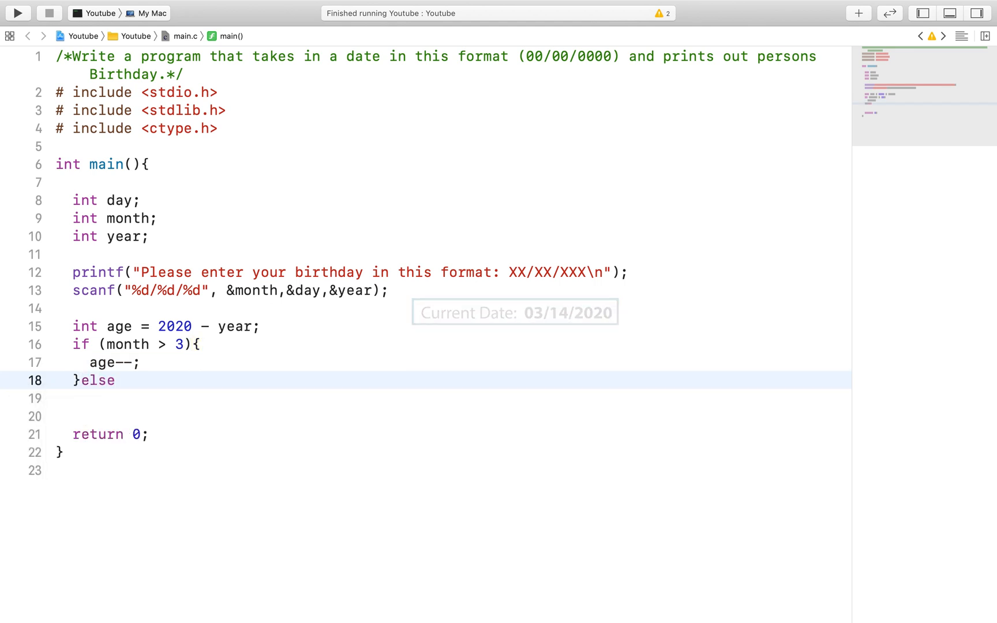
{"action": "type", "text": "if ("}
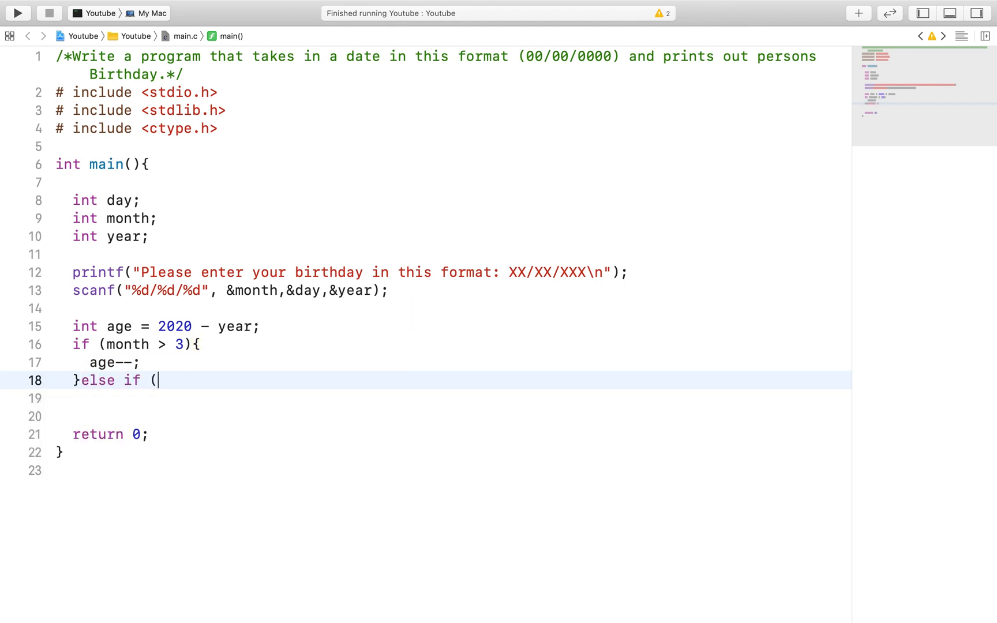
{"action": "type", "text": "month == 3){"}
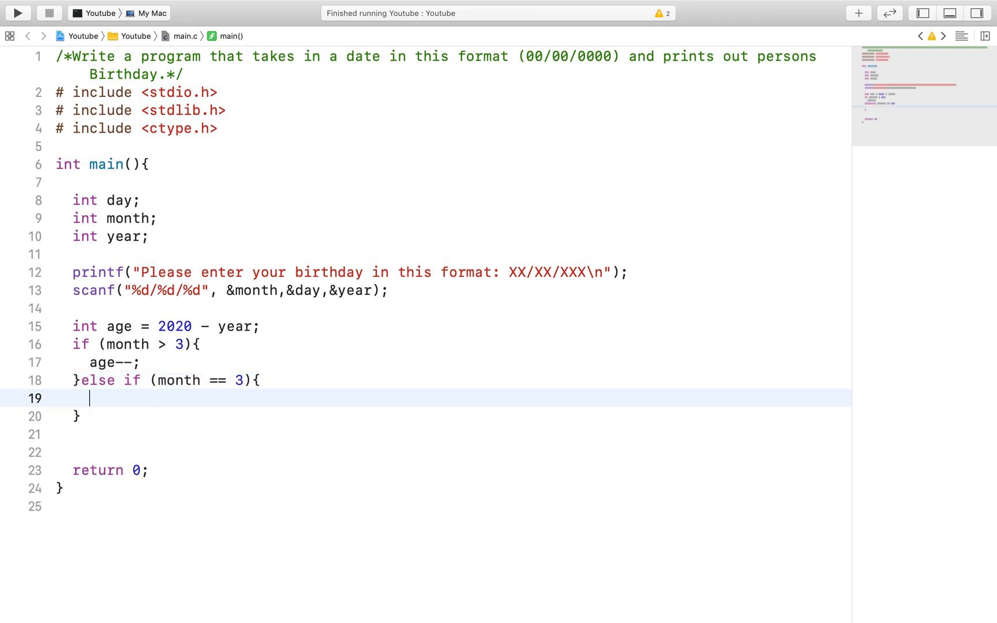
{"action": "type", "text": "if (day >)"}
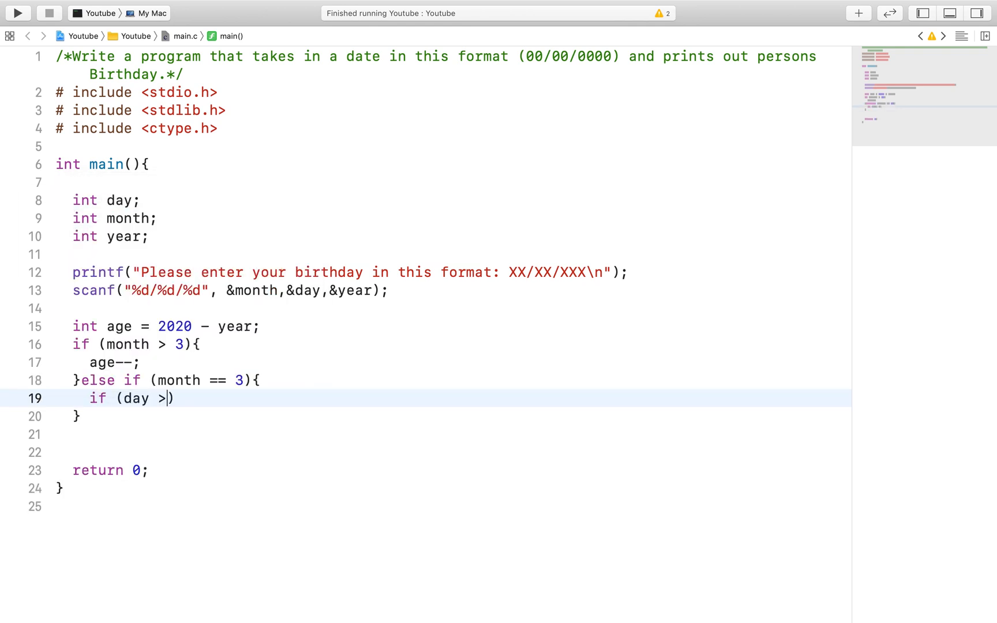
{"action": "type", "text": "14){"}
{"action": "left_click", "coordinate": [452, 453]}
{"action": "type", "text": "printf("}
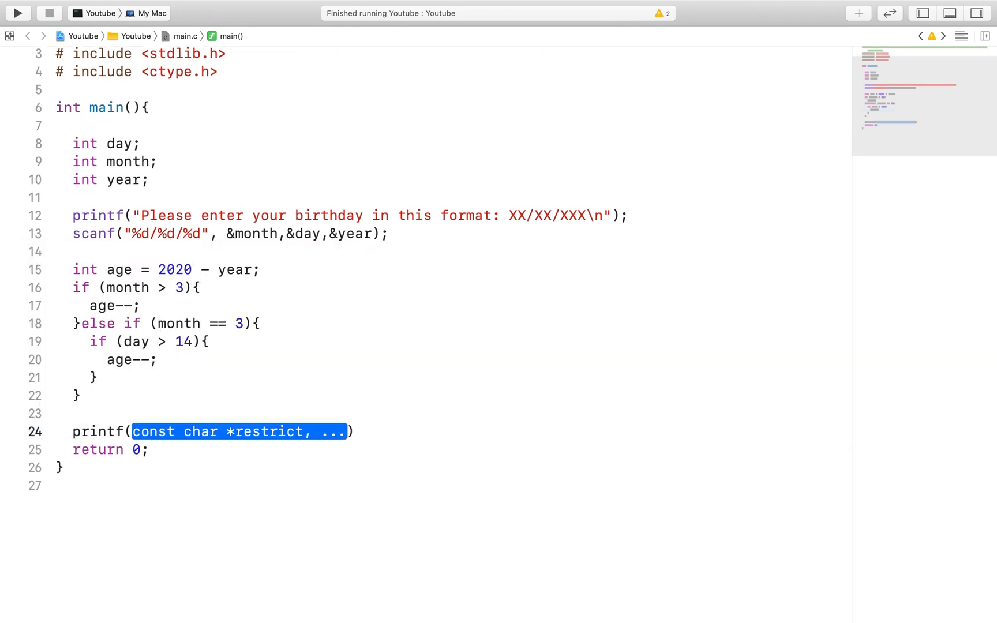
Step: Print "You are %d years old\n\n" with the age value
{"action": "type", "text": "\"You are %d years\""}
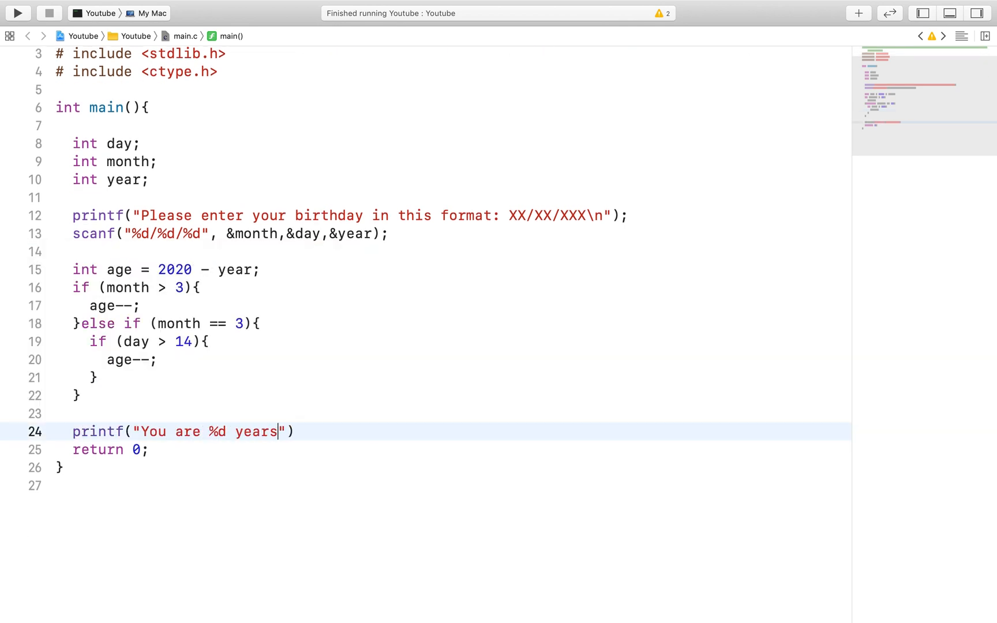
{"action": "type", "text": "old\\n\\n"}
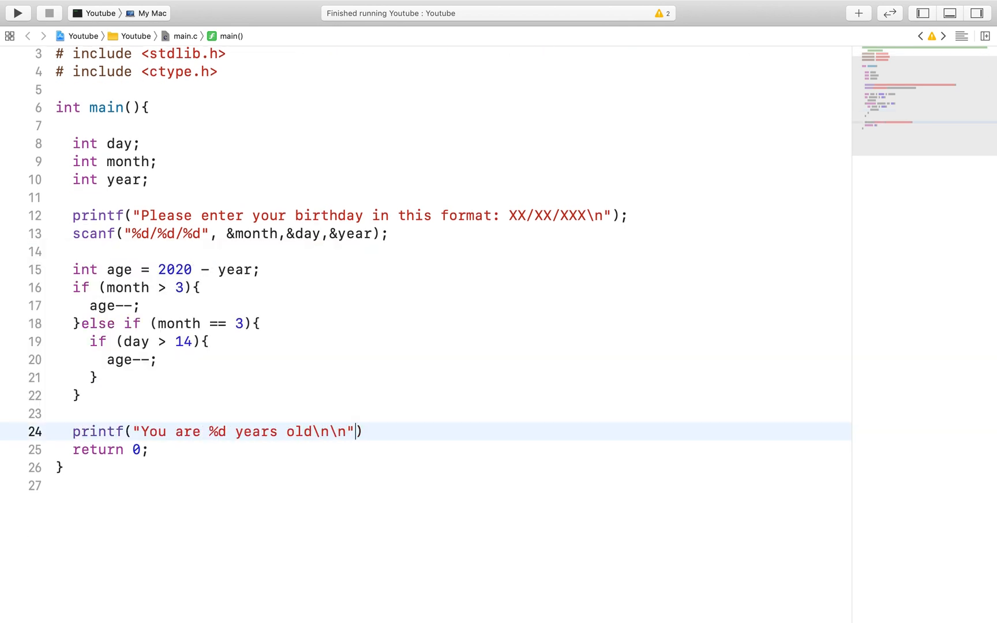
{"action": "type", "text": ", age);"}
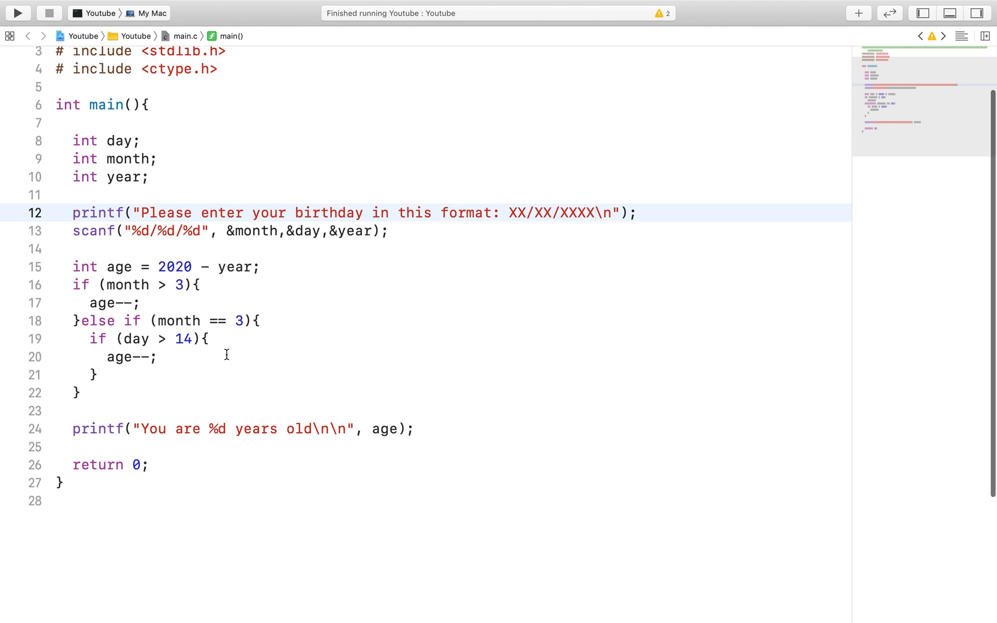
Step: Run the program with 1/2/1998 (22 years old), then rerun with 4/1/1998 (21)
{"action": "left_click", "coordinate": [17, 13]}
{"action": "type", "text": "1/"}
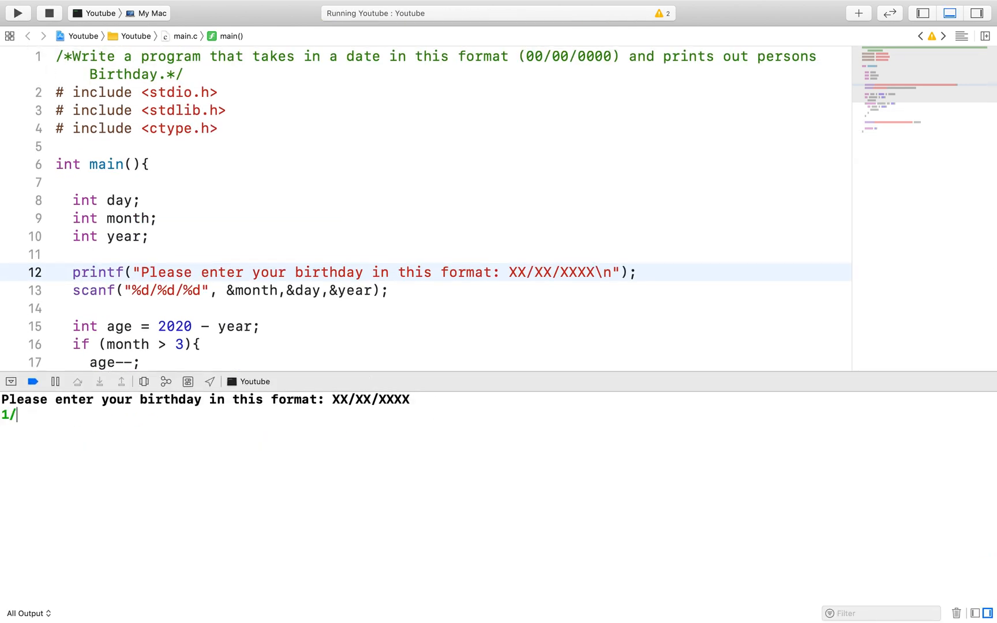
{"action": "type", "text": "2/1998"}
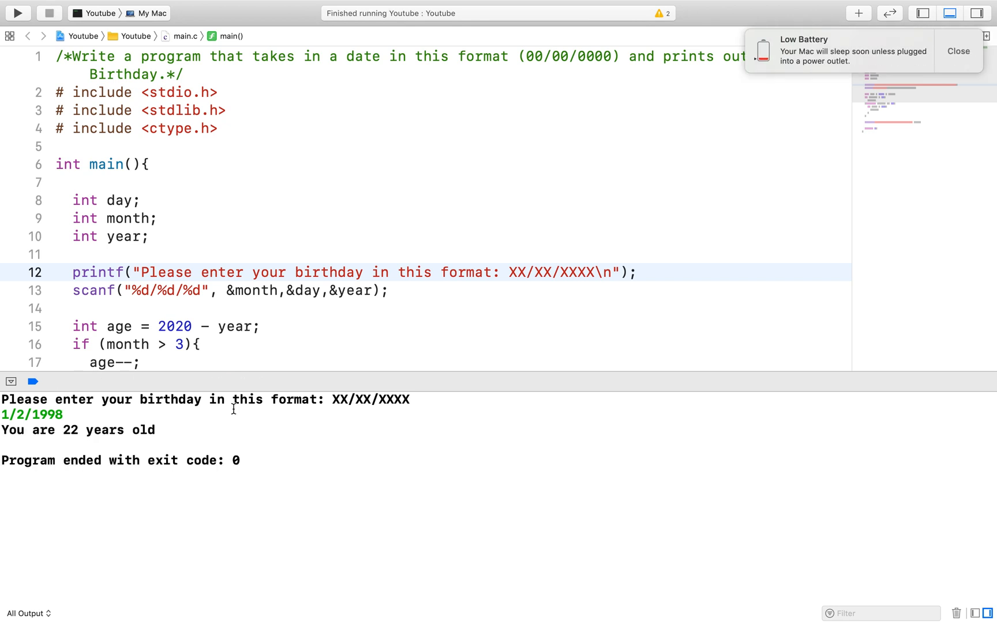
{"action": "left_click", "coordinate": [17, 13]}
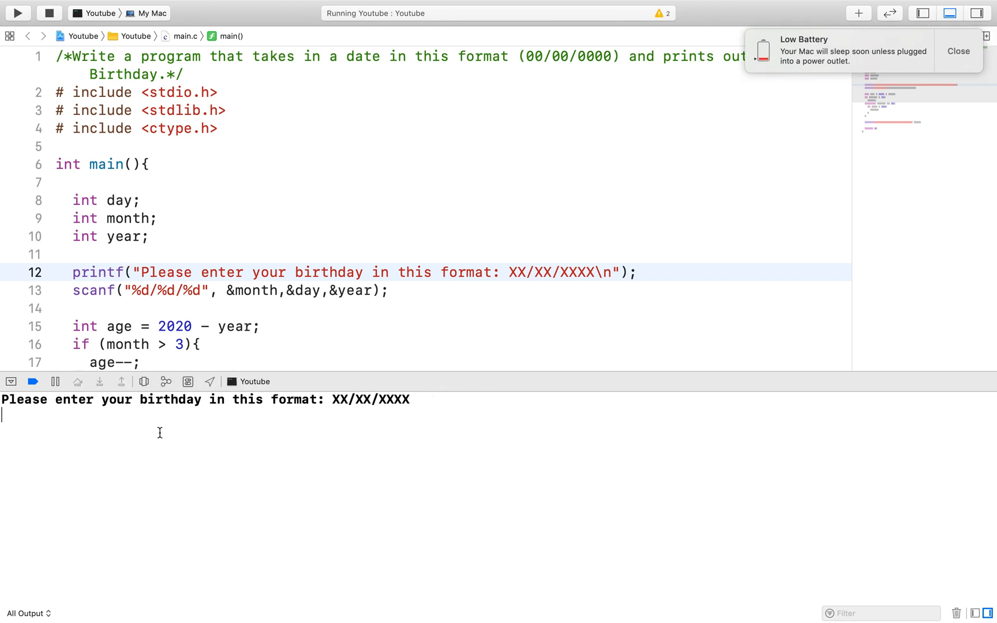
{"action": "type", "text": "4/1/1998"}
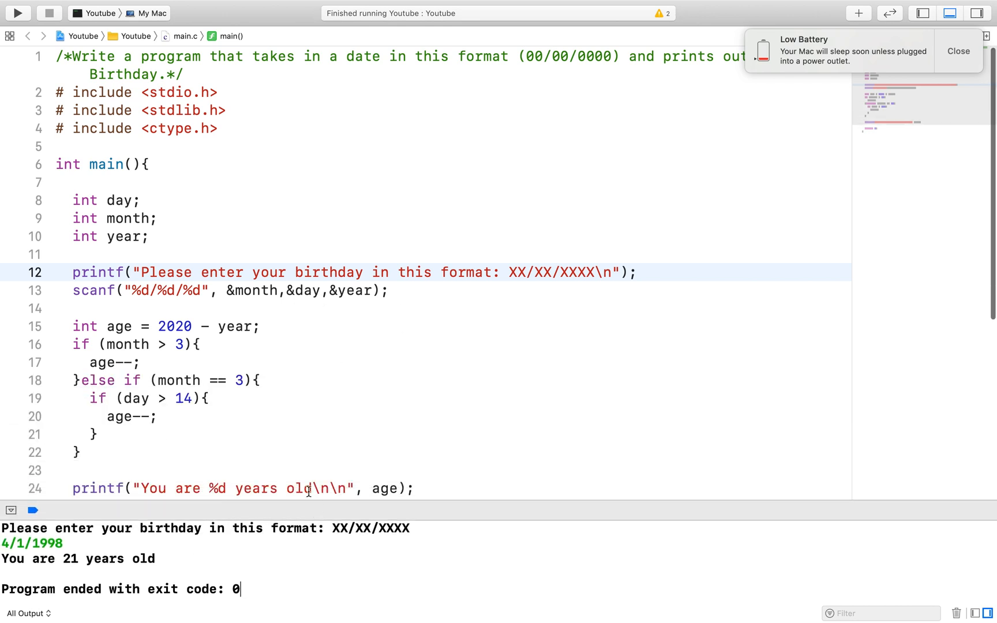
Step: Store scanf's result in int check and start an if condition testing check
{"action": "type", "text": "i"}
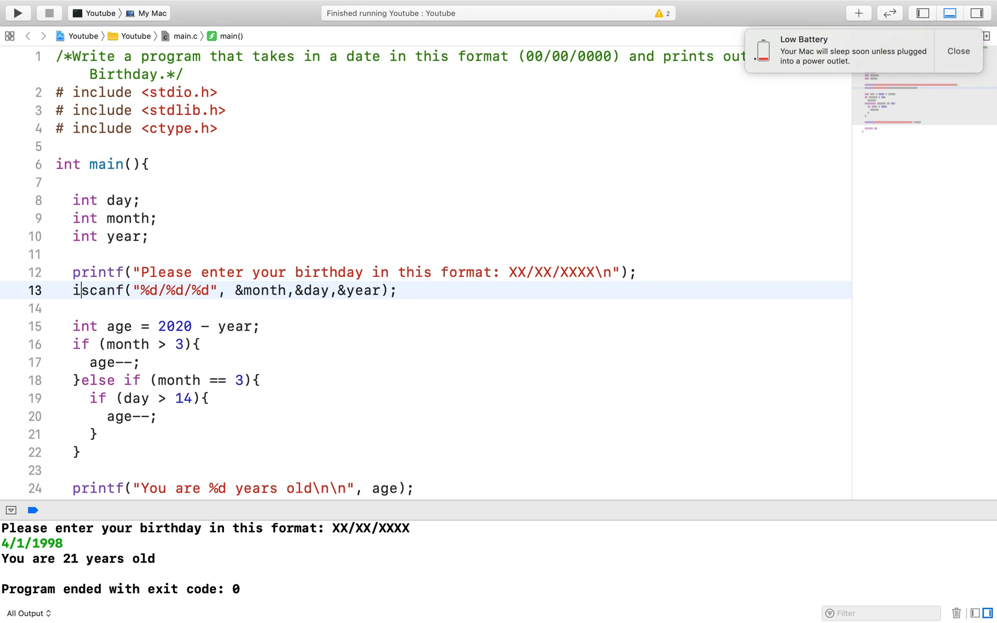
{"action": "type", "text": "int check"}
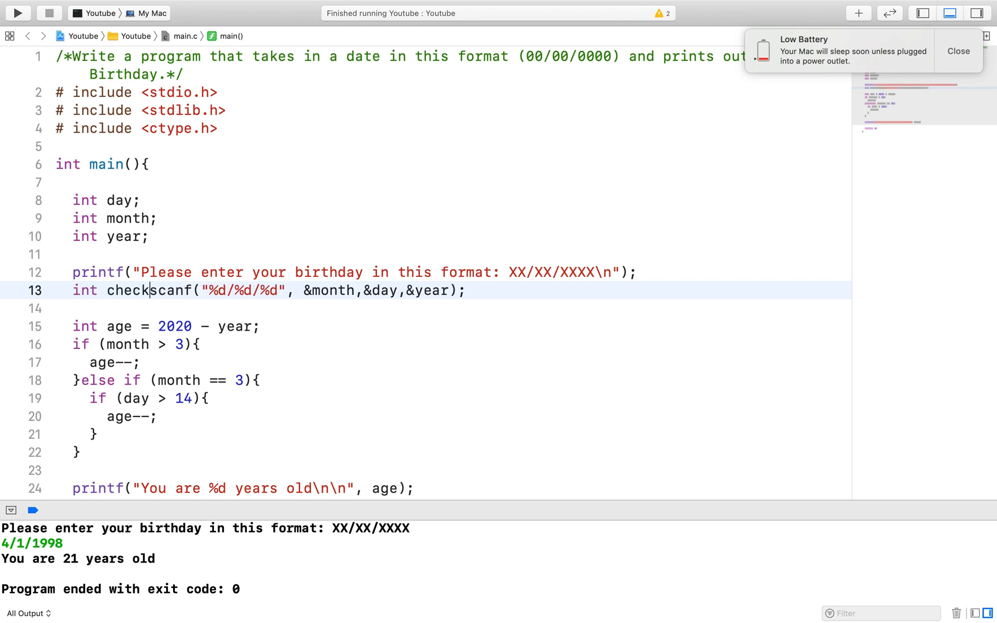
{"action": "type", "text": "="}
{"action": "type", "text": "if"}
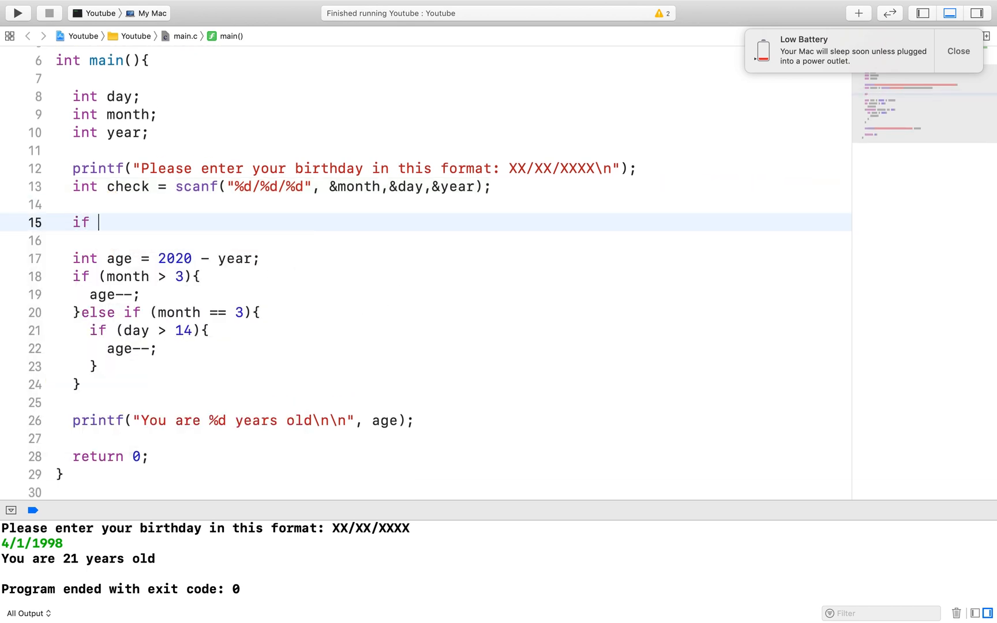
{"action": "type", "text": "("}
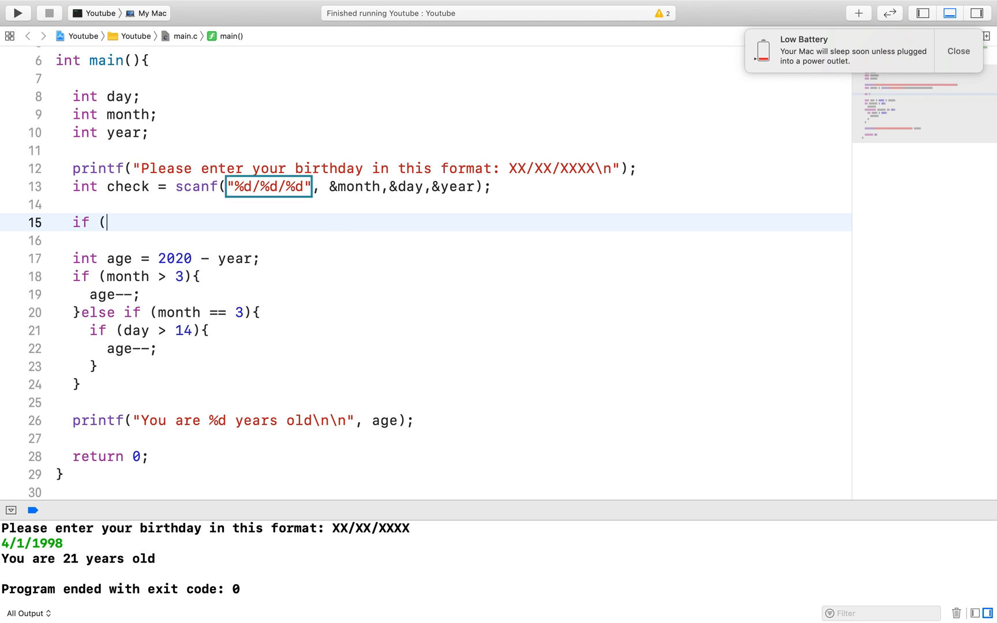
{"action": "type", "text": "check)"}
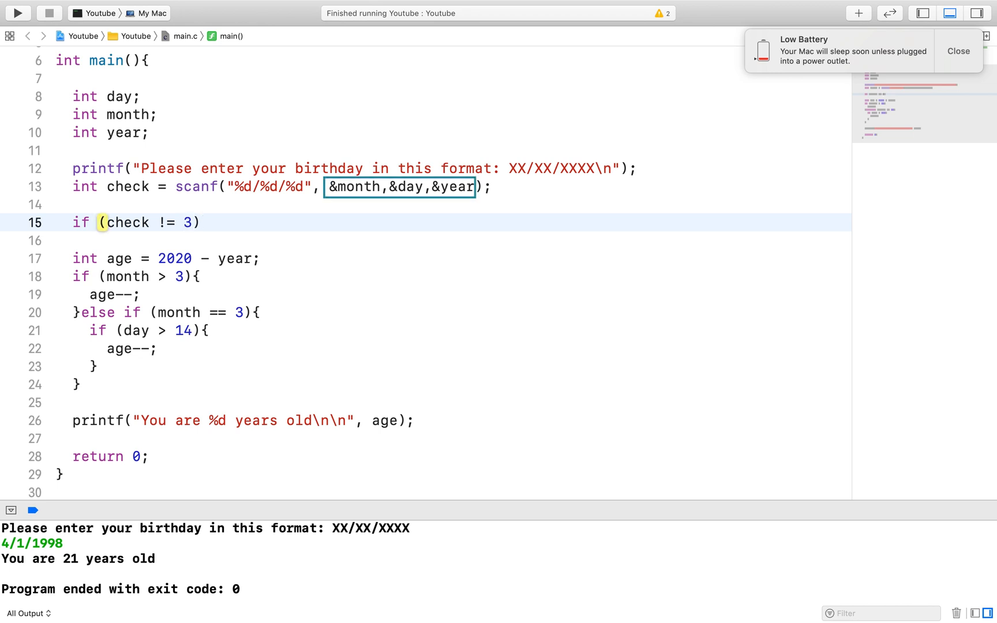
Step: Inside the if, print "Please enter in numbers only for the input\n\n"
{"action": "type", "text": "P_RESV"}
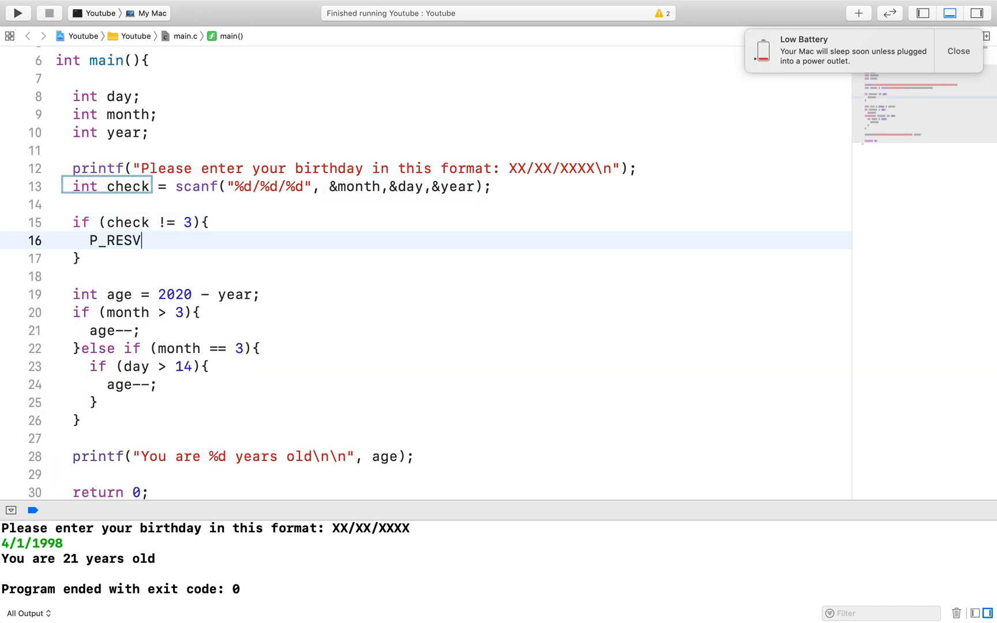
{"action": "type", "text": "printf(\"Please enter in the n"}
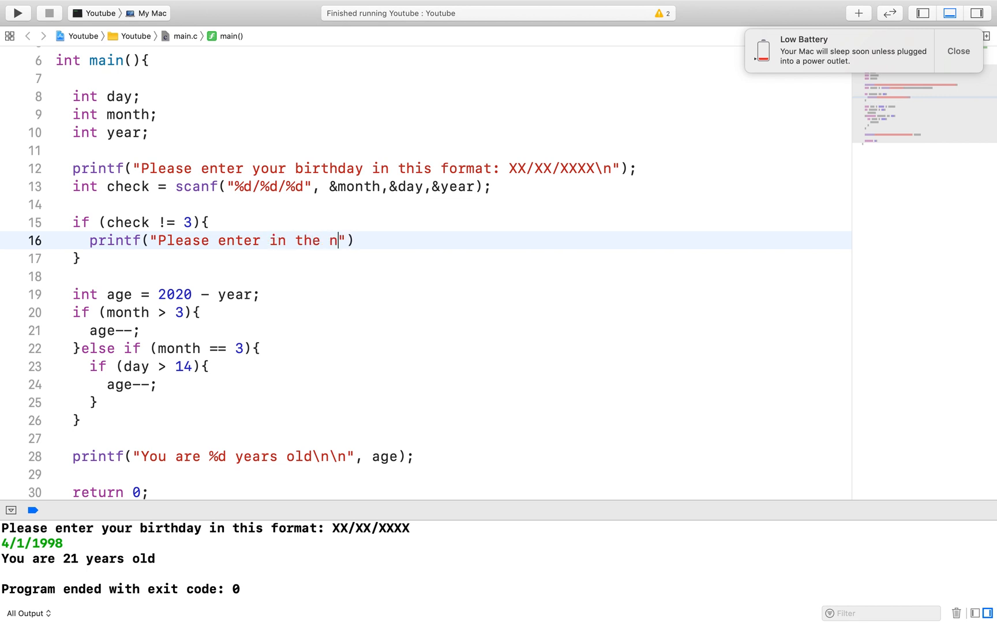
{"action": "key", "text": "backspace"}
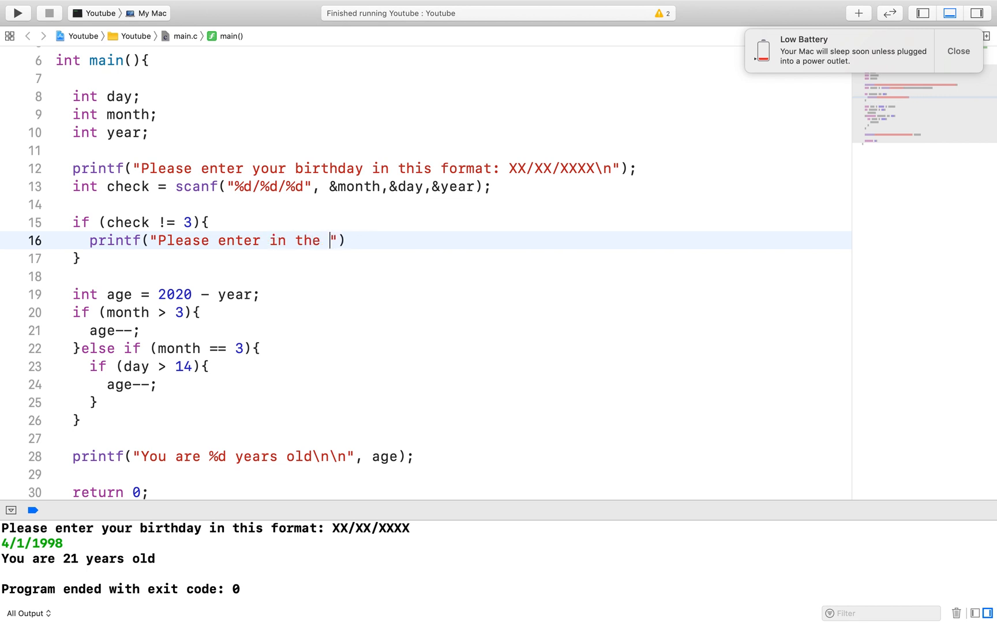
{"action": "type", "text": "numbers"}
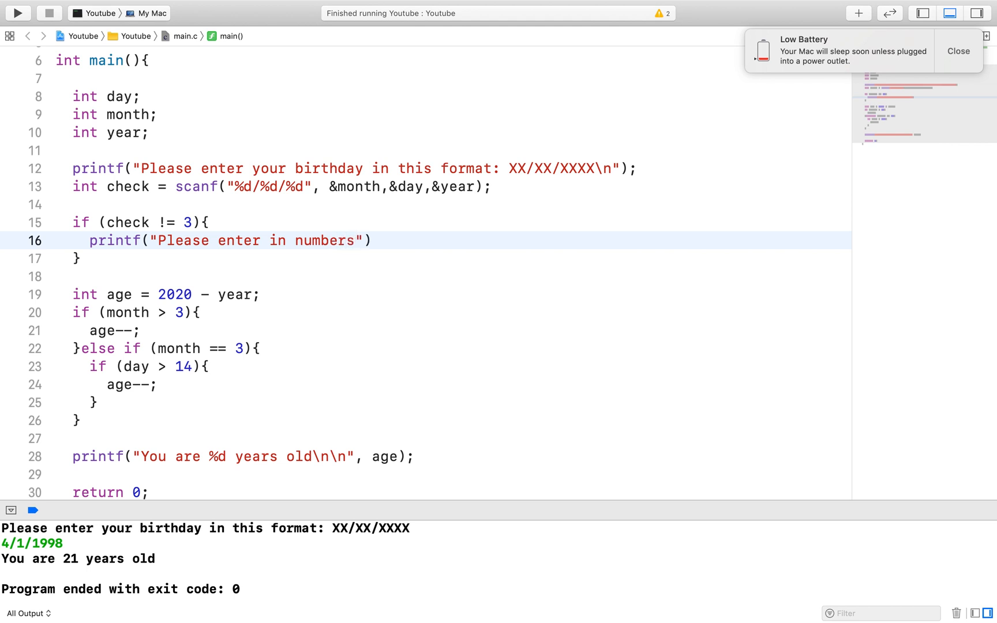
{"action": "type", "text": "only for t"}
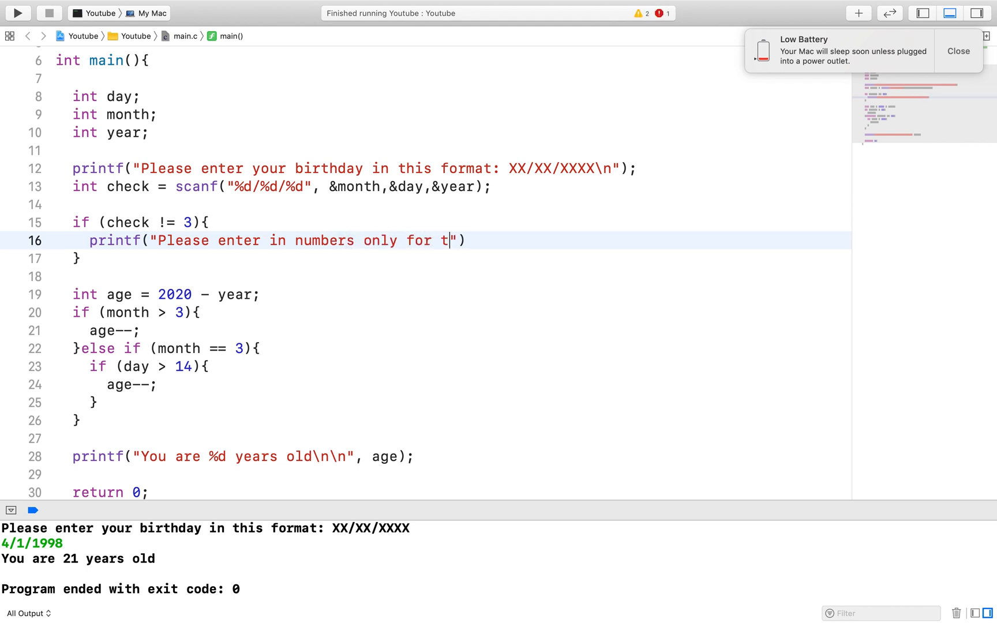
{"action": "type", "text": "he input"}
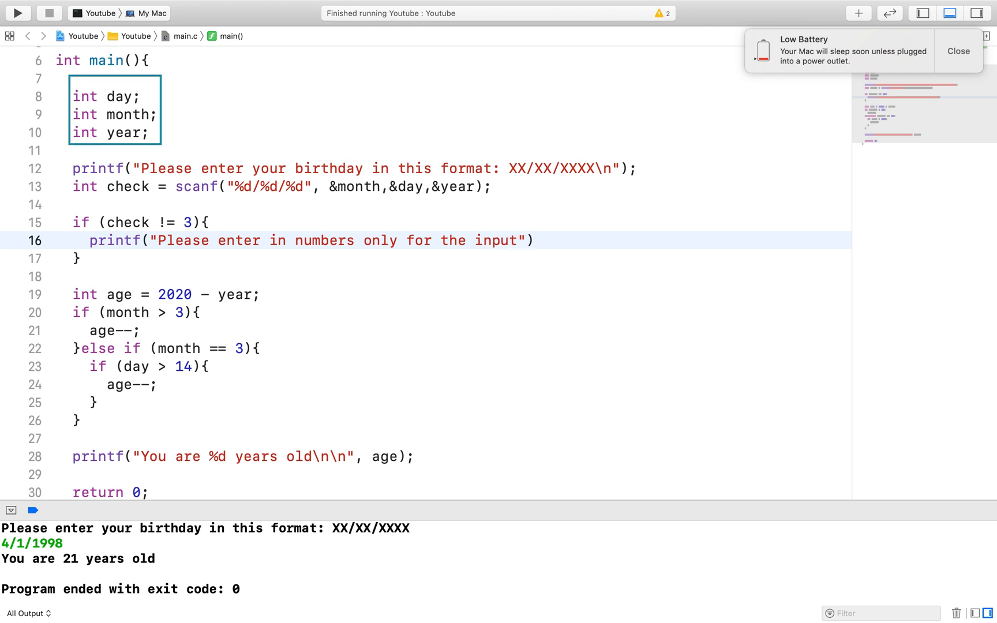
{"action": "type", "text": "\\n\\n"}
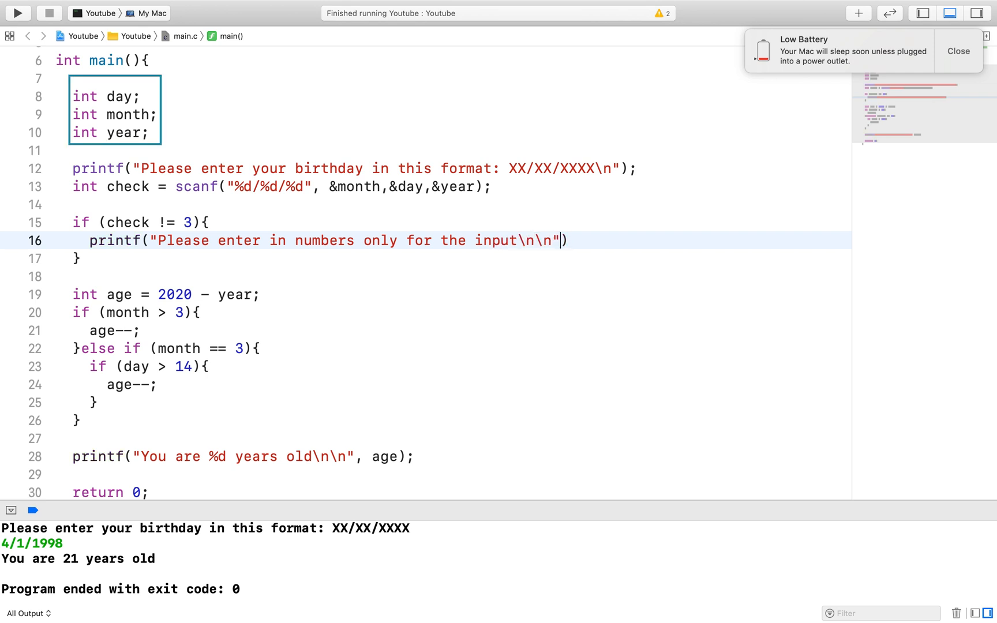
{"action": "type", "text": ";"}
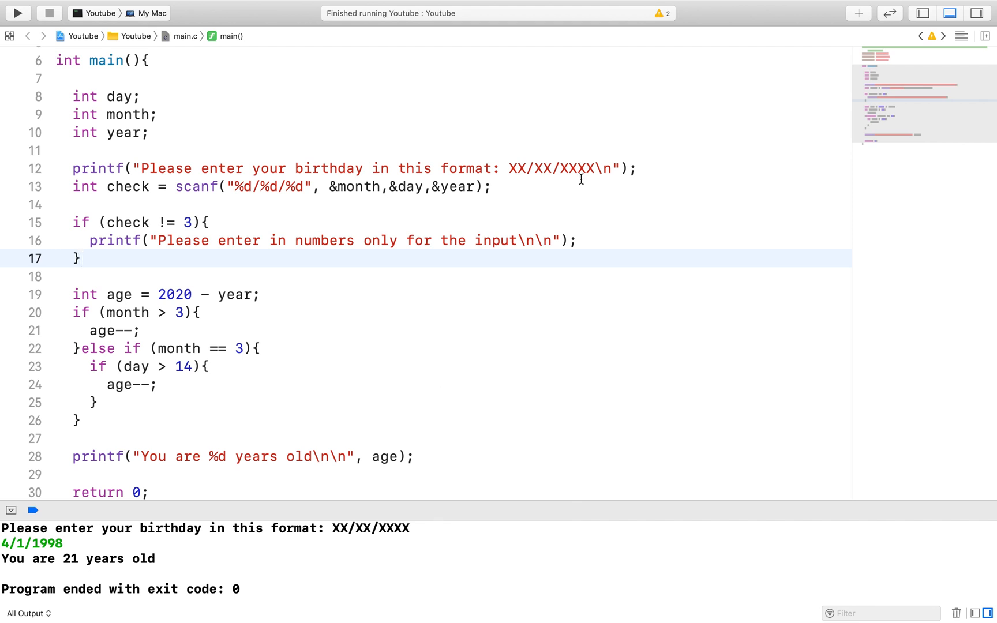
Step: Return 0 on bad input, add else if (month > 12 || day > 31) with a printf warning, and wrap the age code in else
{"action": "type", "text": "return 0;"}
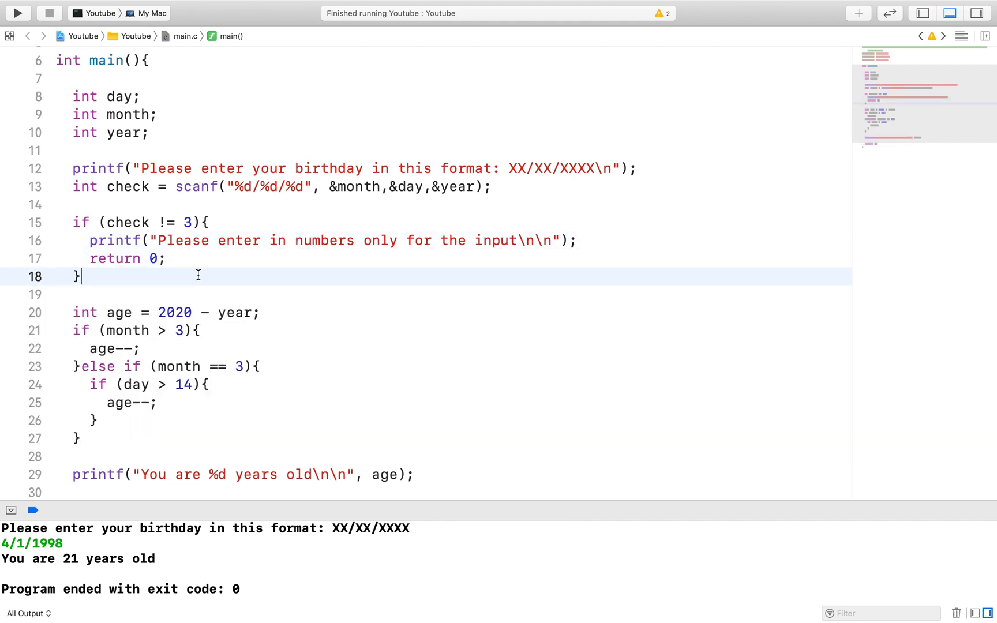
{"action": "type", "text": "else if (month)"}
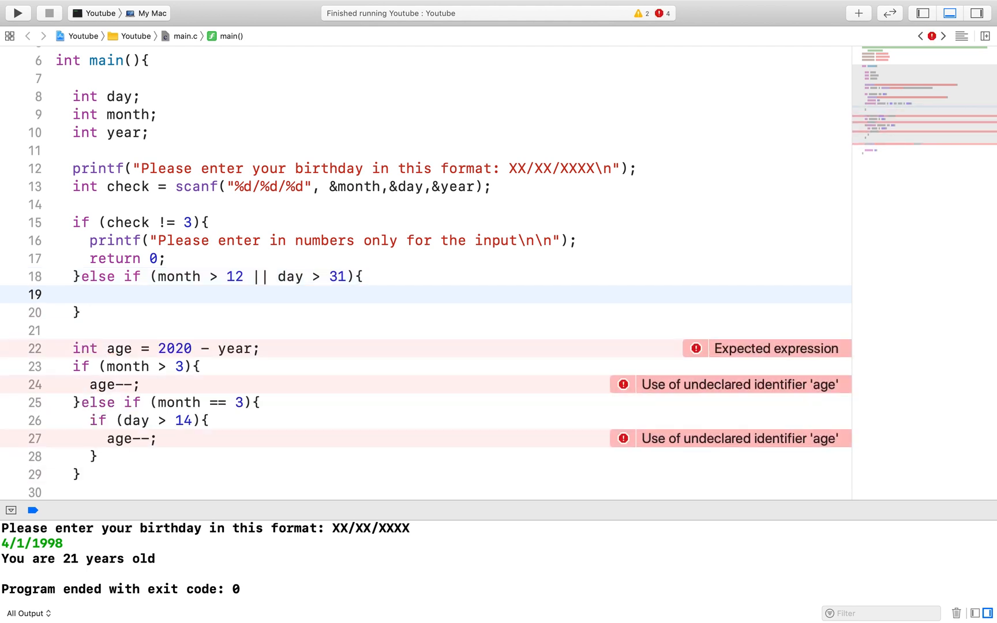
{"action": "type", "text": "printf(\"Please m\")"}
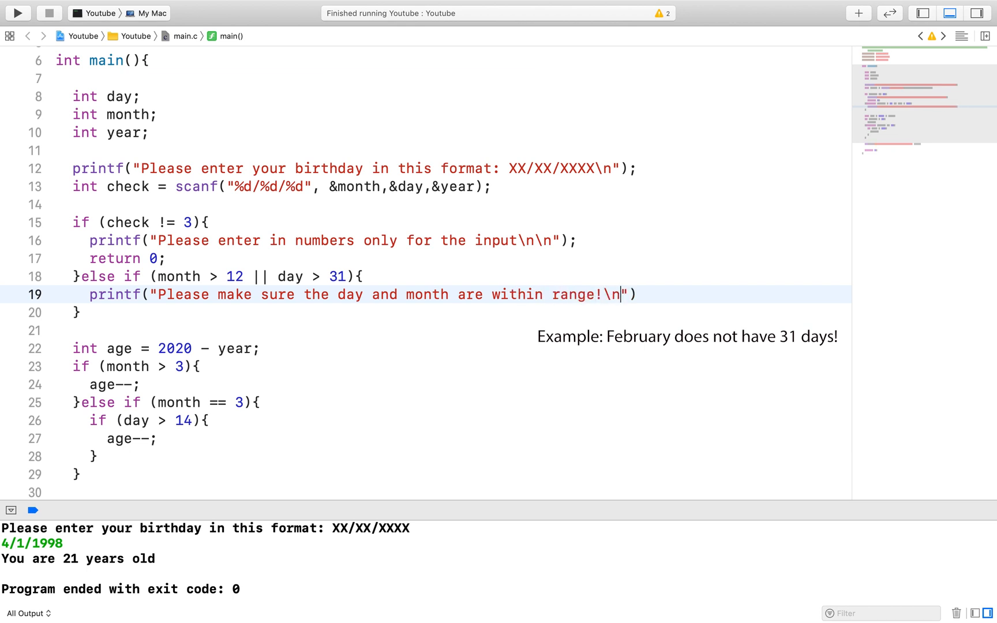
{"action": "type", "text": "\\n\");"}
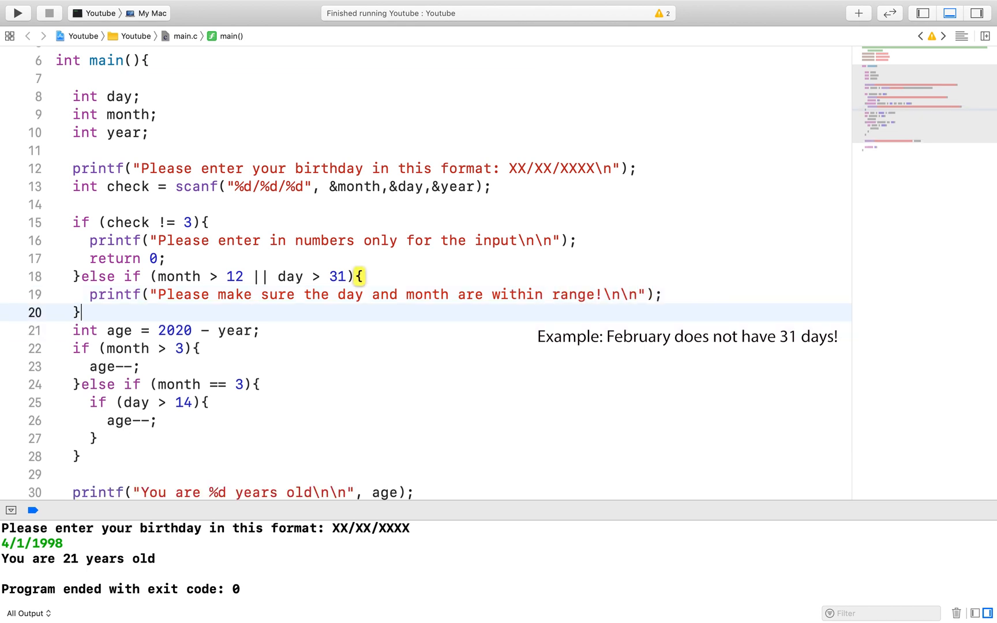
{"action": "scroll", "scroll_direction": "down", "scroll_amount": 3}
{"action": "type", "text": "else{"}
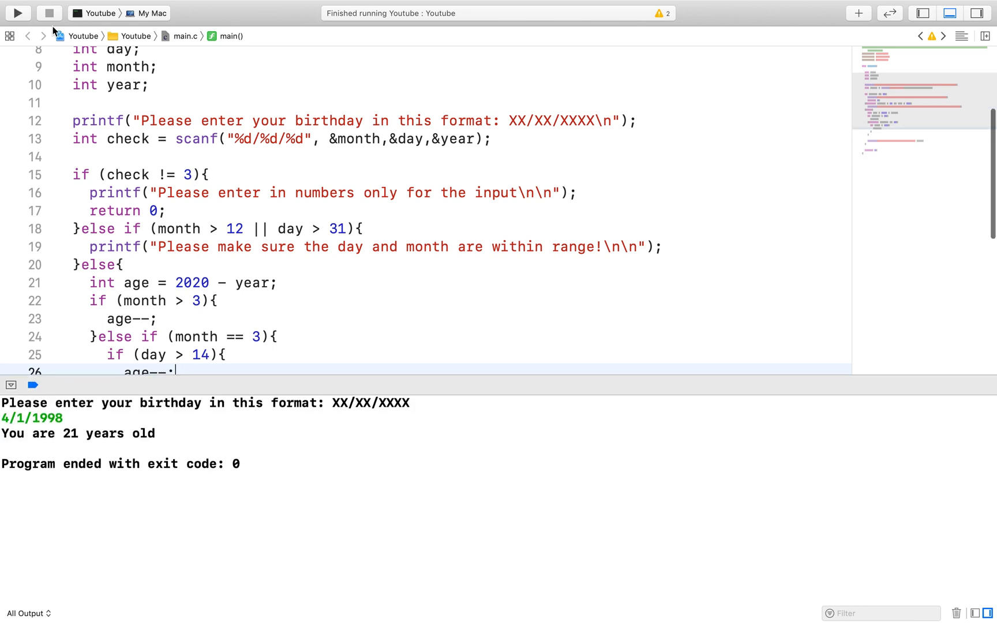
Step: Run the program and enter we/12/2020 to get the numbers-only message
{"action": "left_click", "coordinate": [18, 13]}
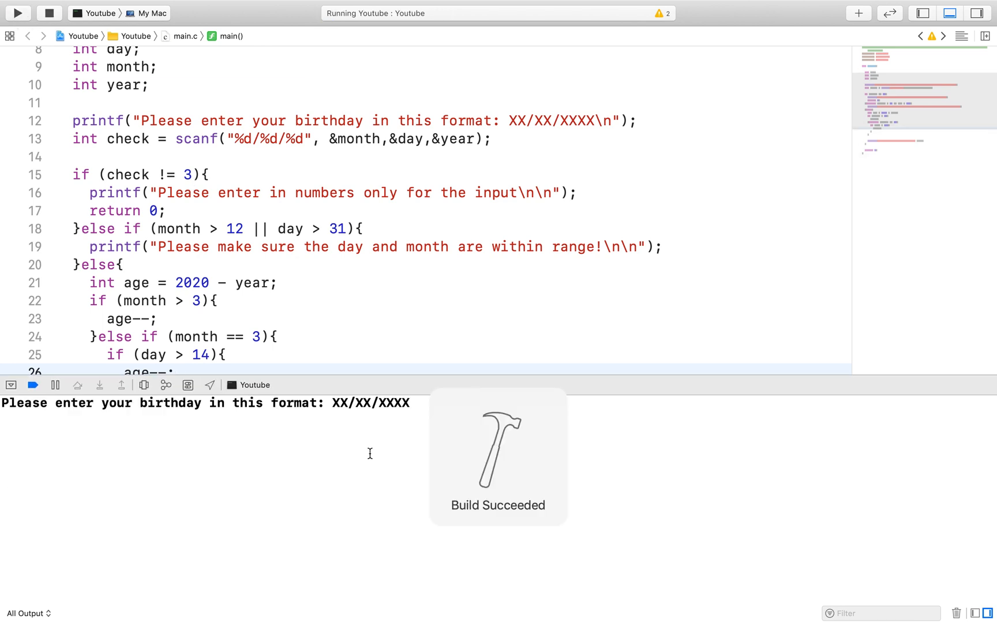
{"action": "type", "text": "we"}
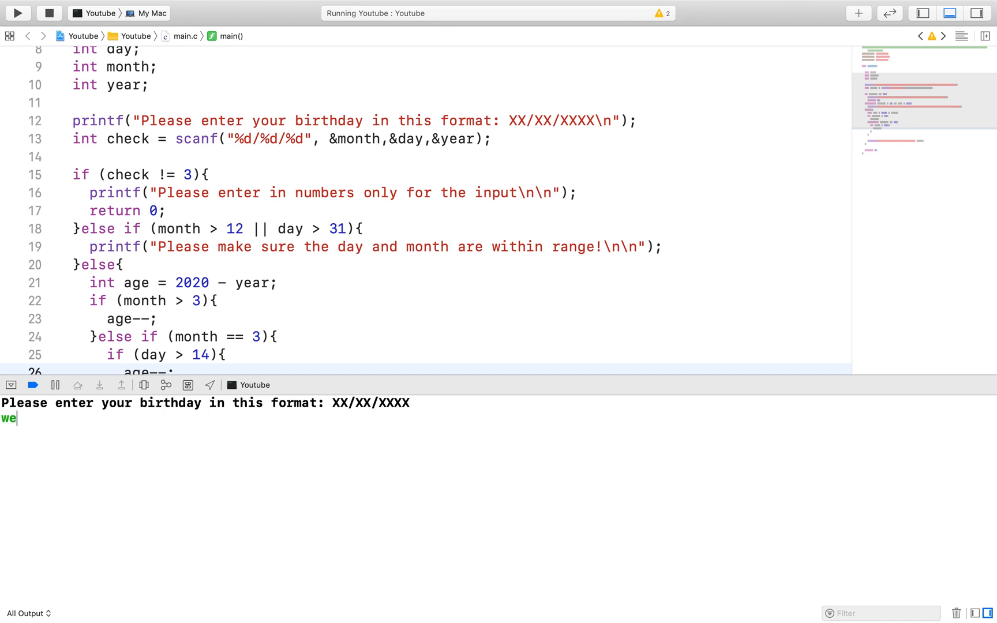
{"action": "type", "text": "/12/2020"}
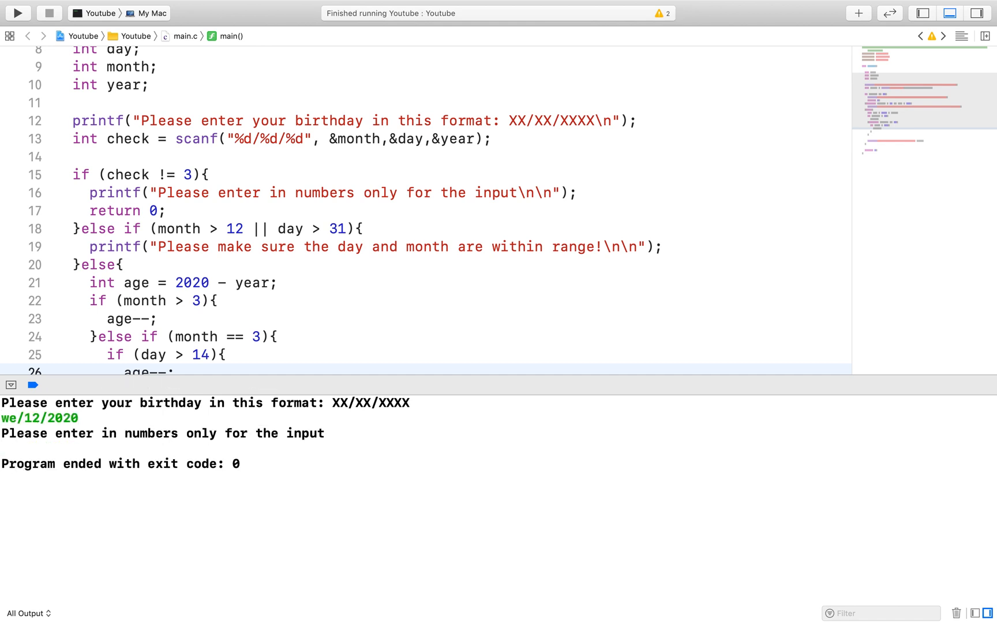
Step: Rerun the program and type another malformed birthdate like 2dsd/12 in the console
{"action": "left_click", "coordinate": [16, 12]}
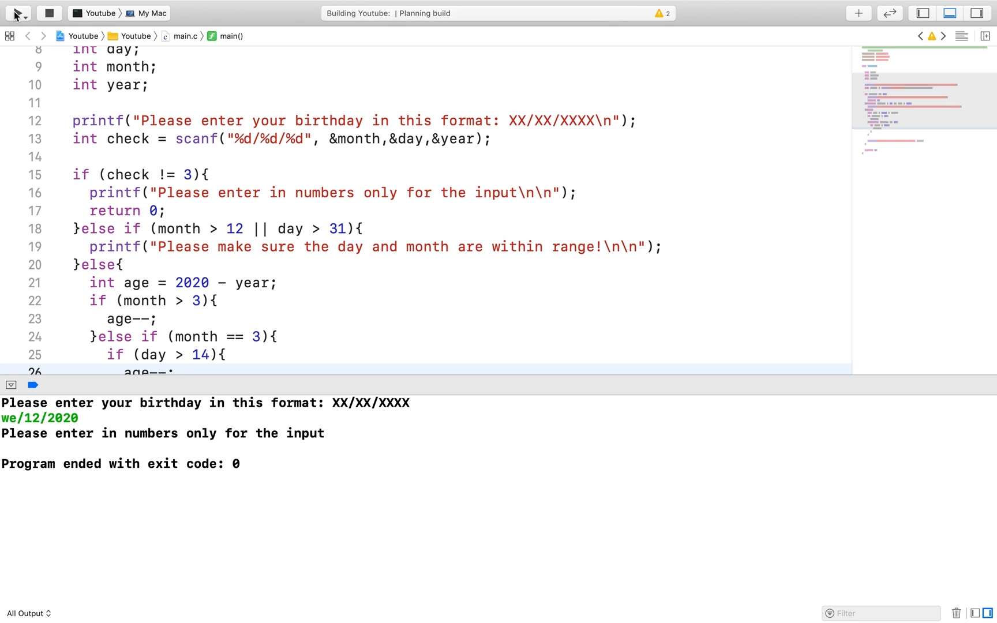
{"action": "left_click", "coordinate": [17, 13]}
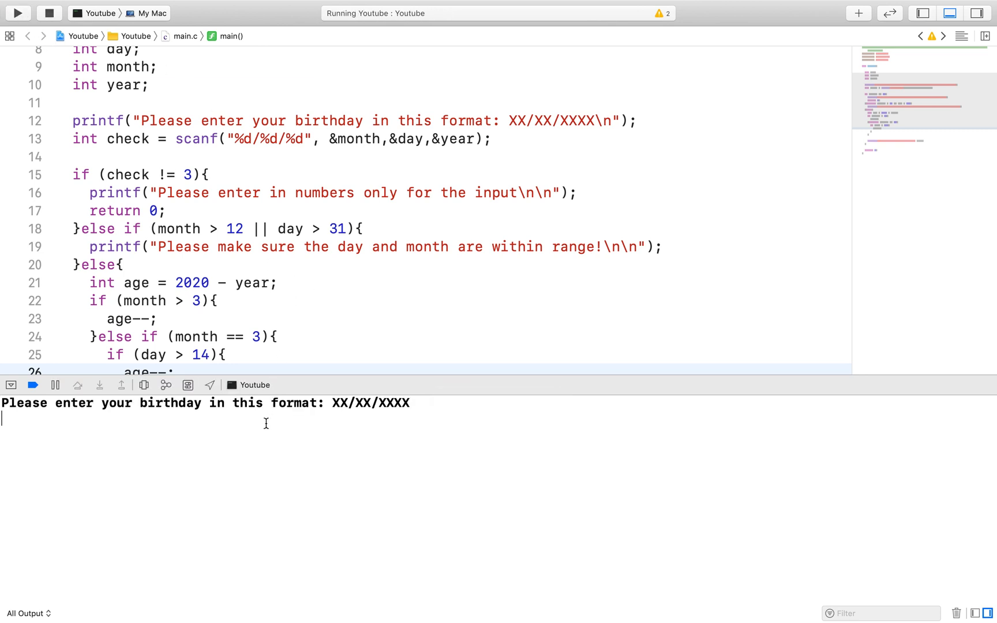
{"action": "type", "text": "2/er"}
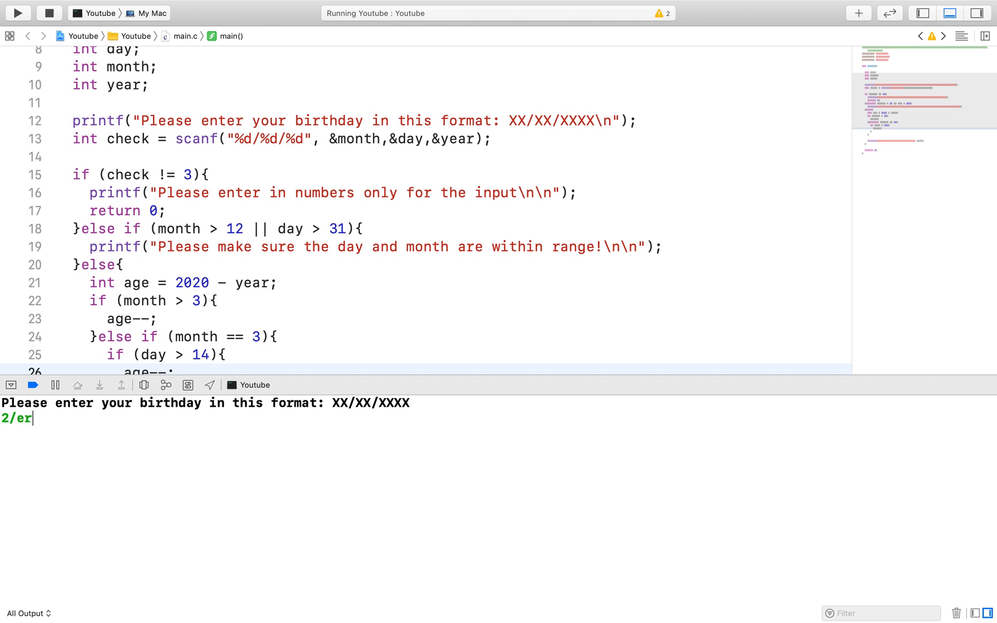
{"action": "key", "text": "Backspace"}
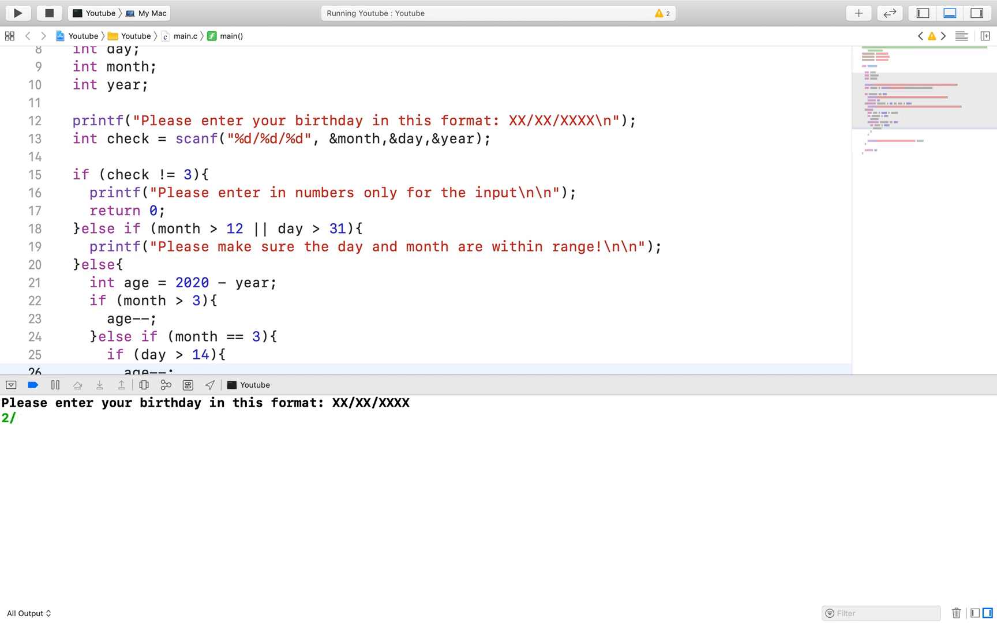
{"action": "type", "text": "2dsd/1"}
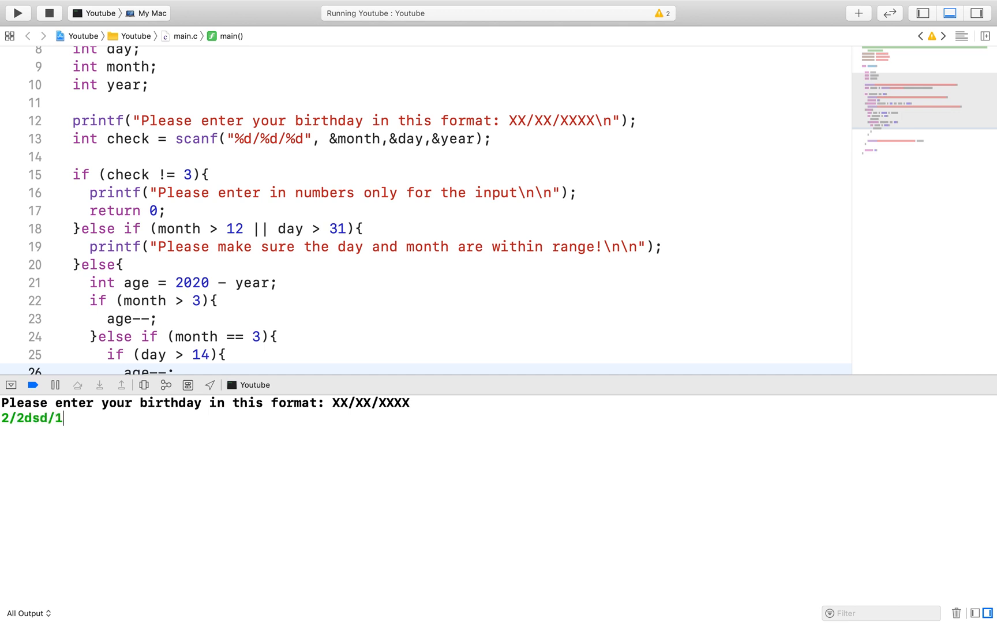
{"action": "type", "text": "2`"}
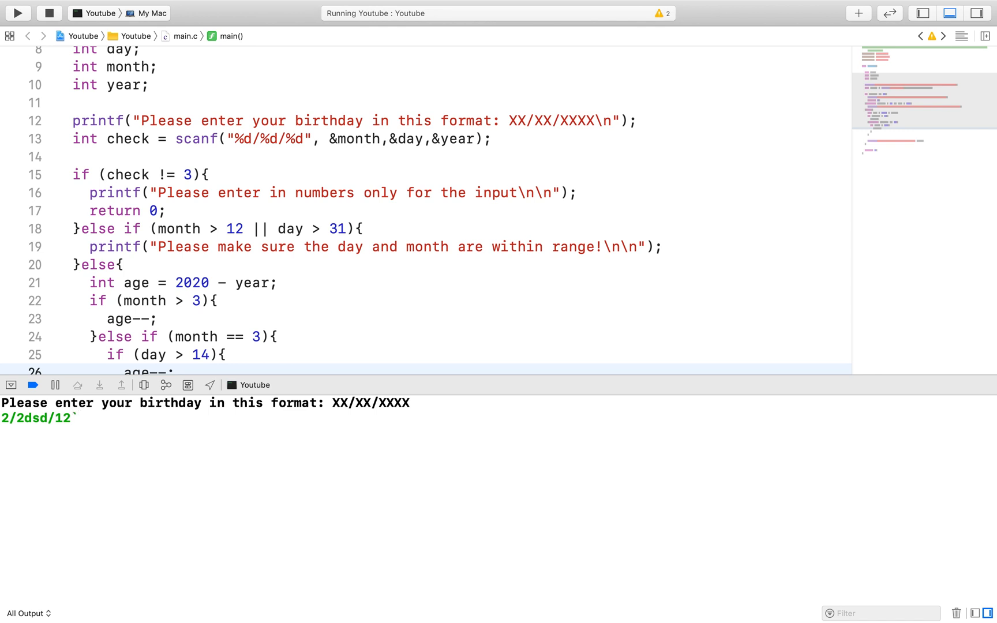